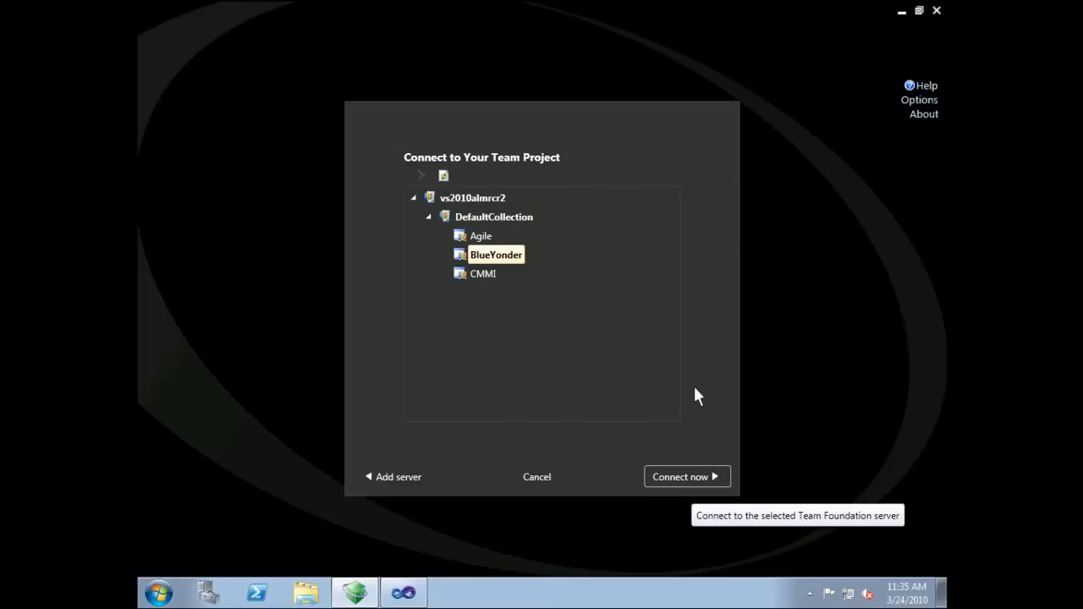
Connect to the BlueYonder project under DefaultCollection and list its test plans
left_click(687, 477)
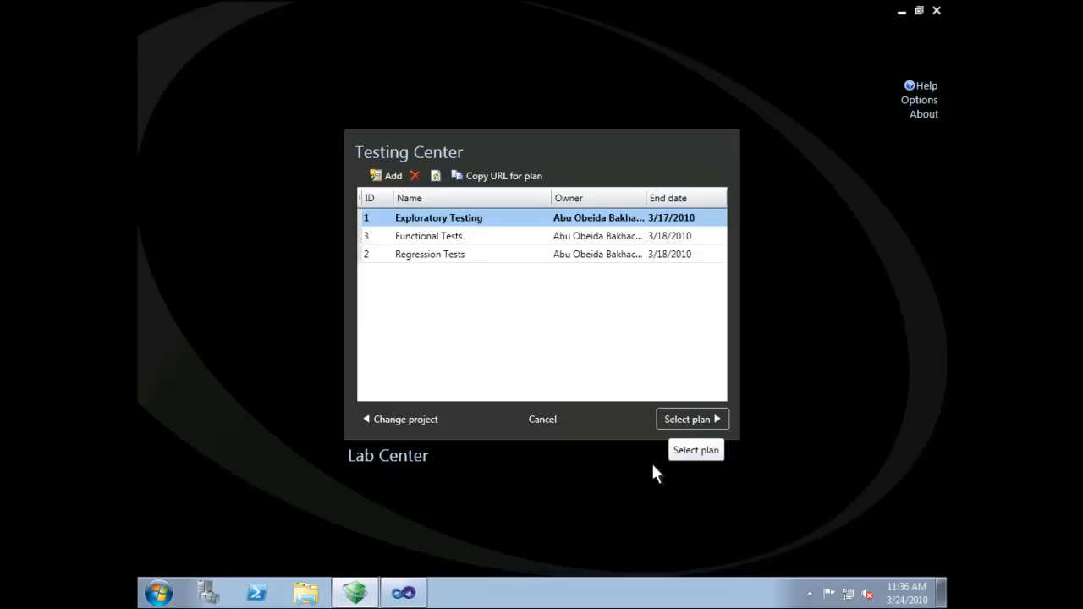
mouse_move(662, 430)
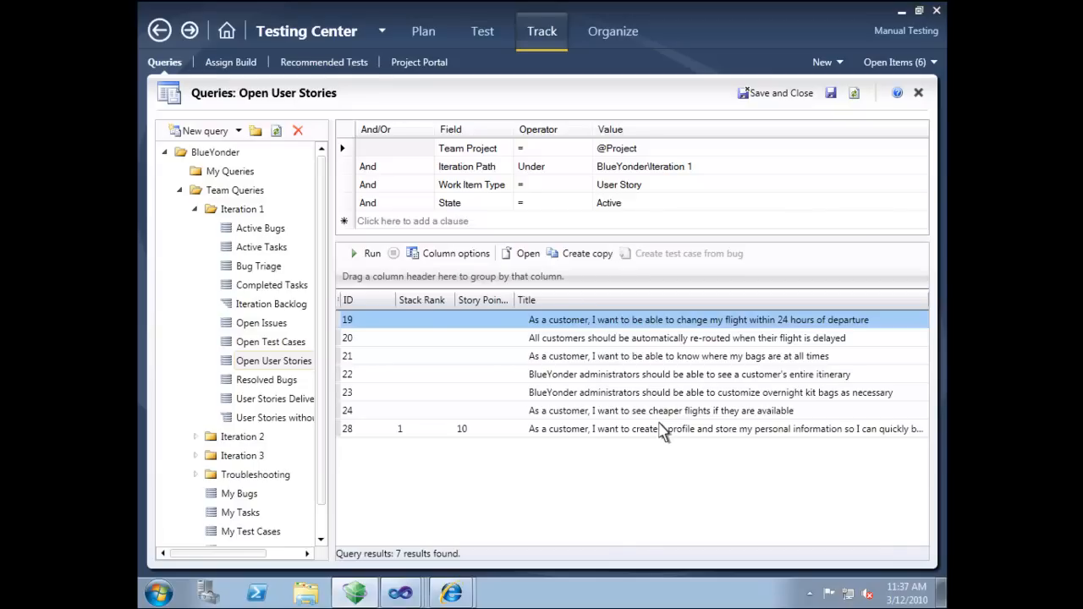
mouse_move(660, 428)
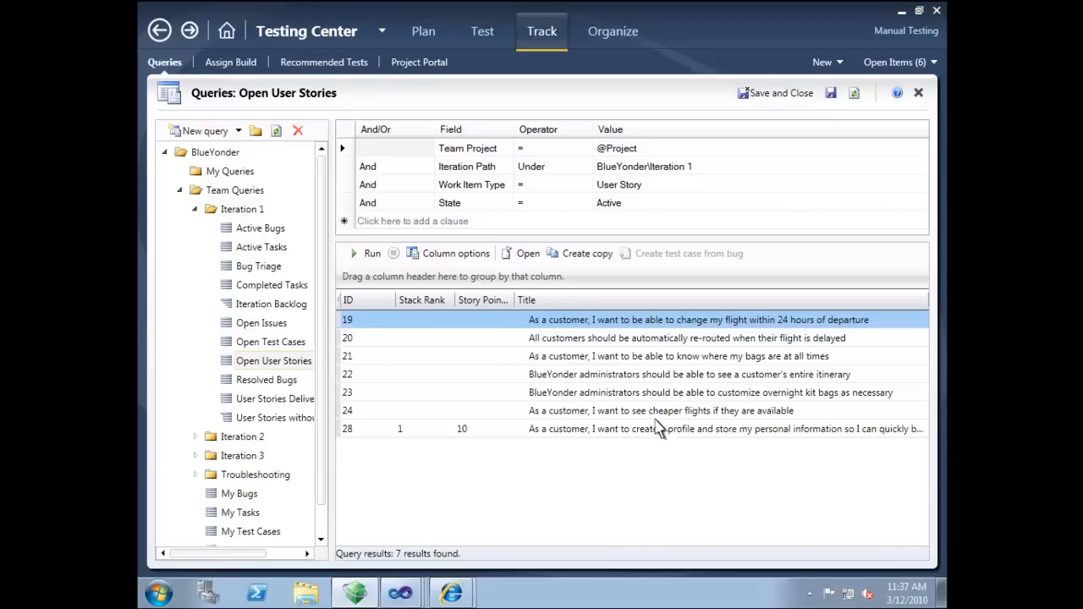
mouse_move(639, 326)
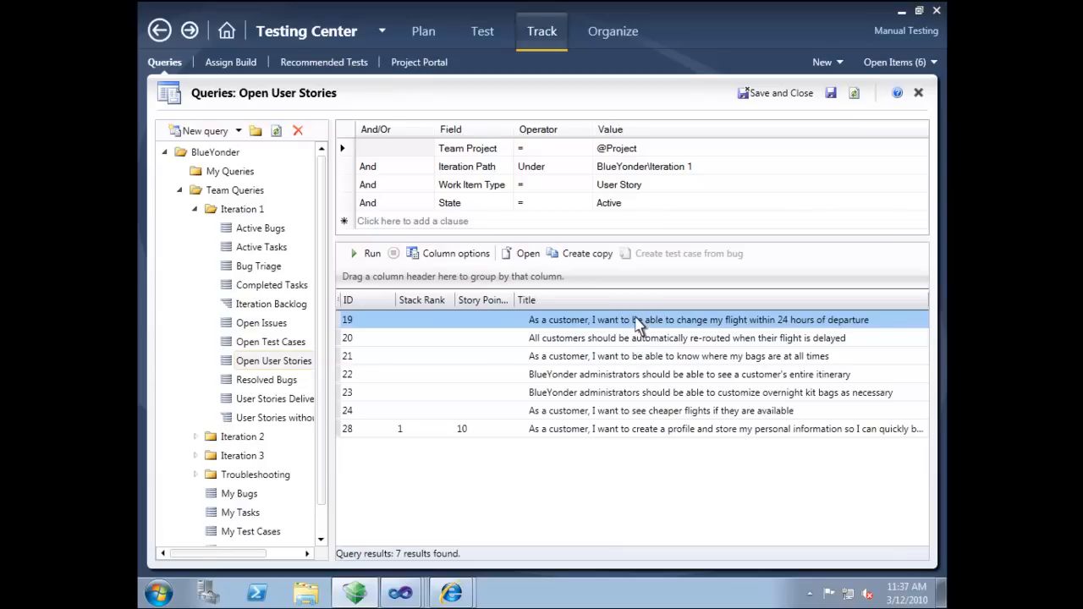
Run the User Stories without Test Cases query and open User Story 28
left_click(371, 253)
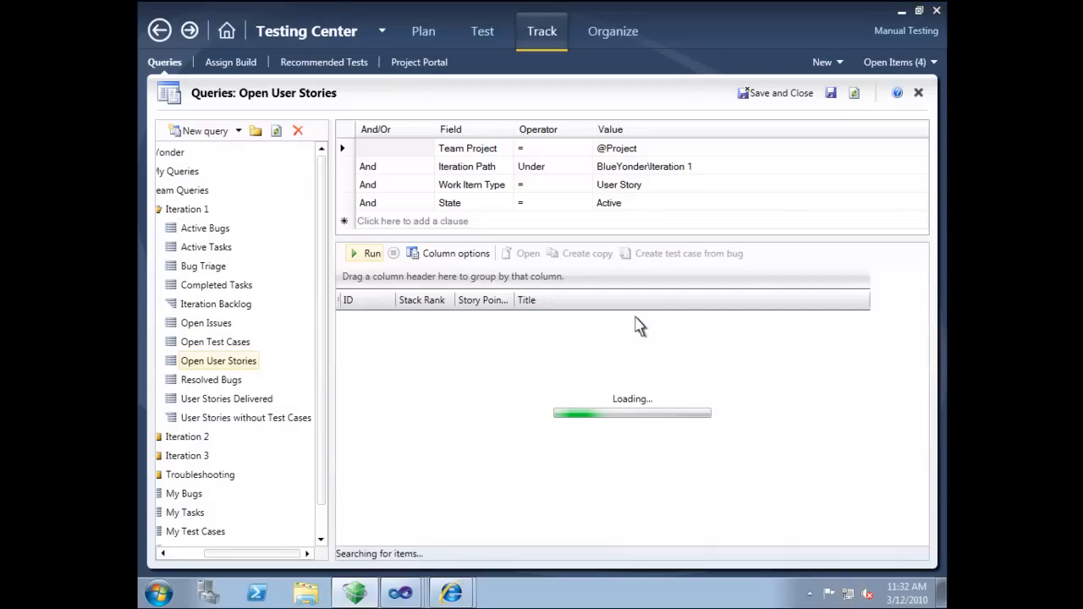
mouse_move(282, 413)
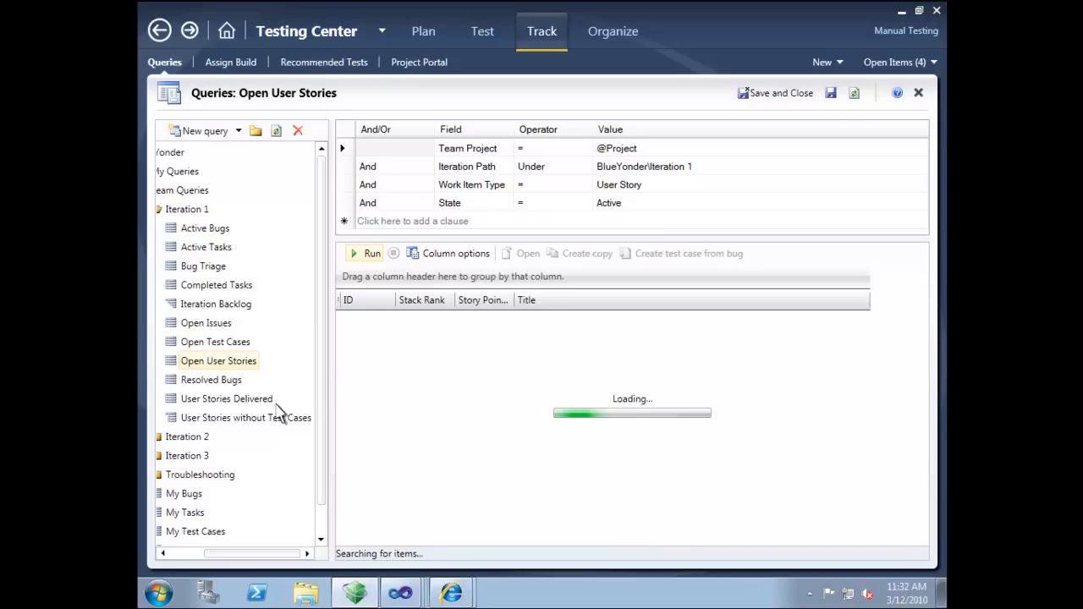
left_click(245, 417)
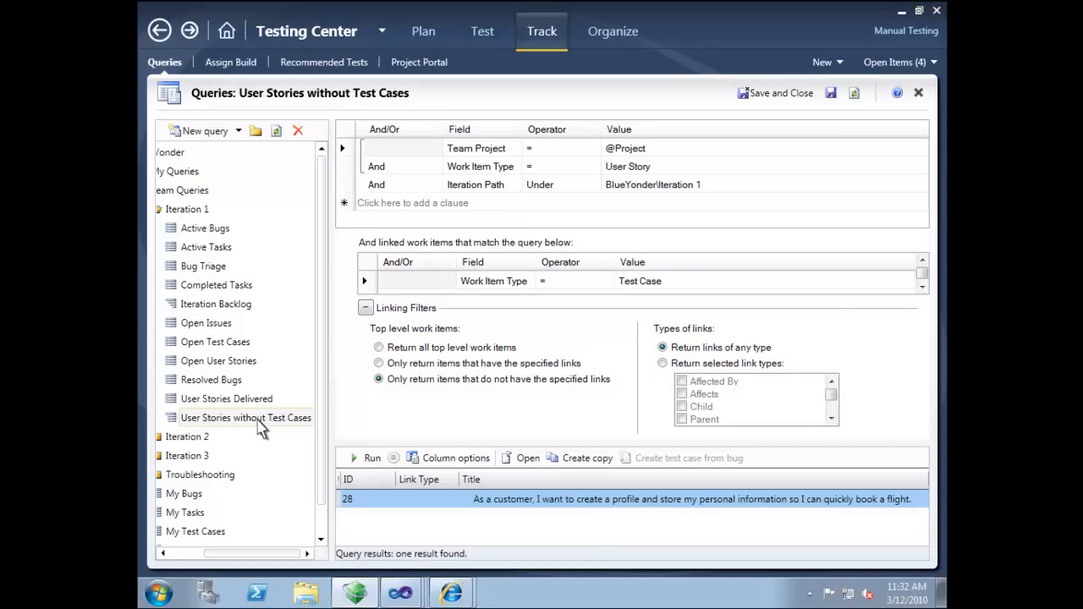
mouse_move(532, 458)
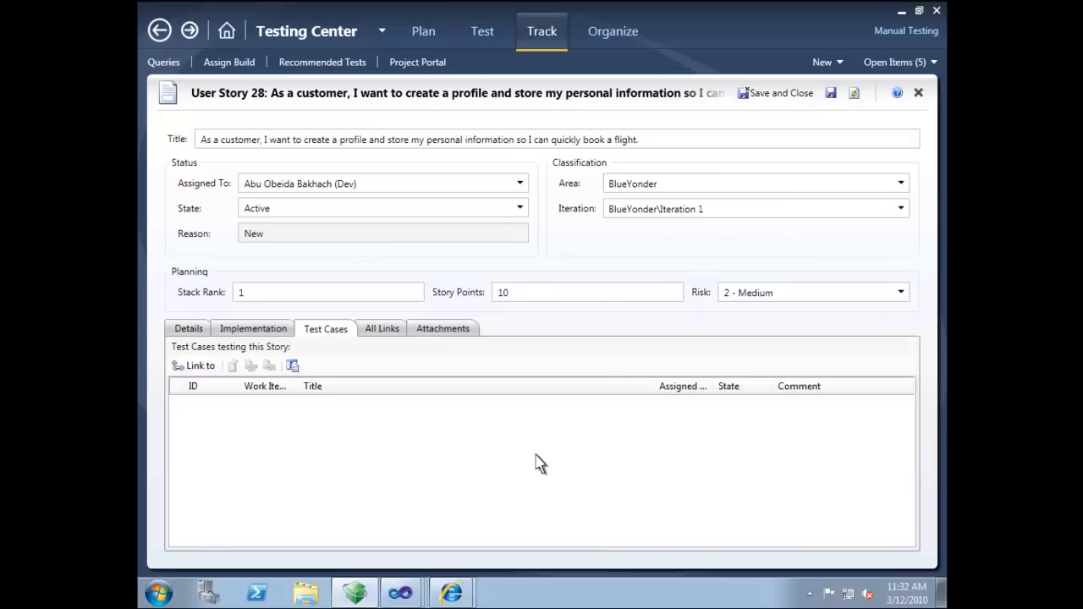
mouse_move(391, 446)
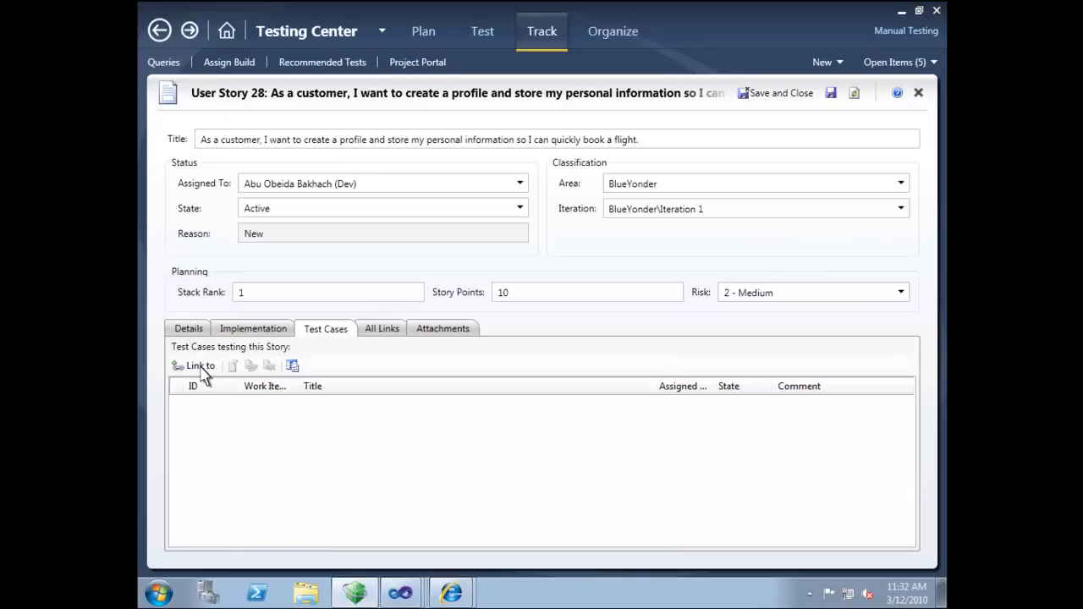
Link work item 35, Register new user, to the story as Tested By
left_click(201, 365)
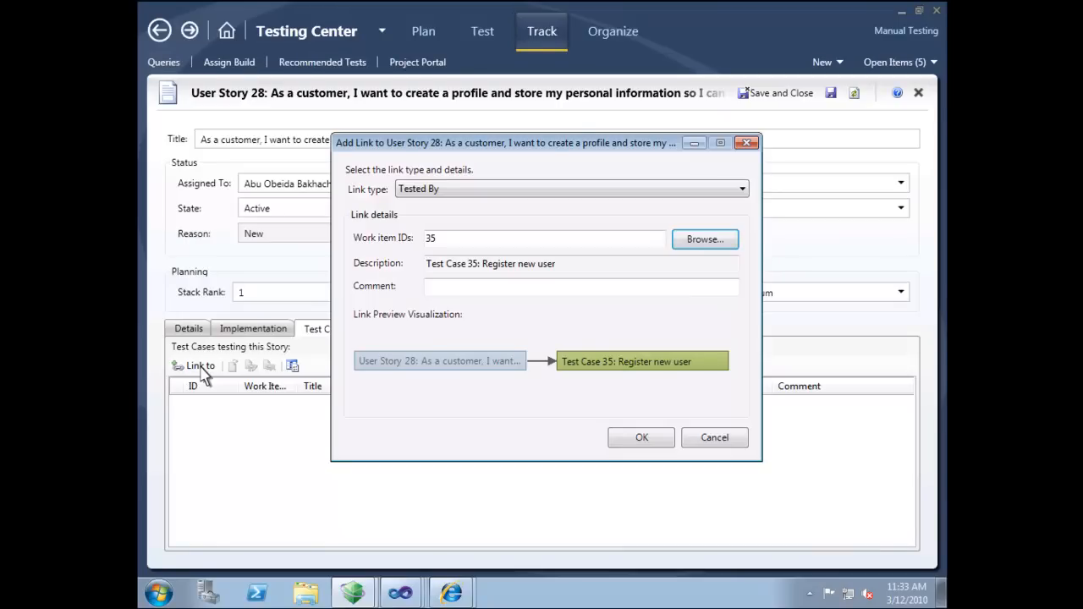
mouse_move(580, 425)
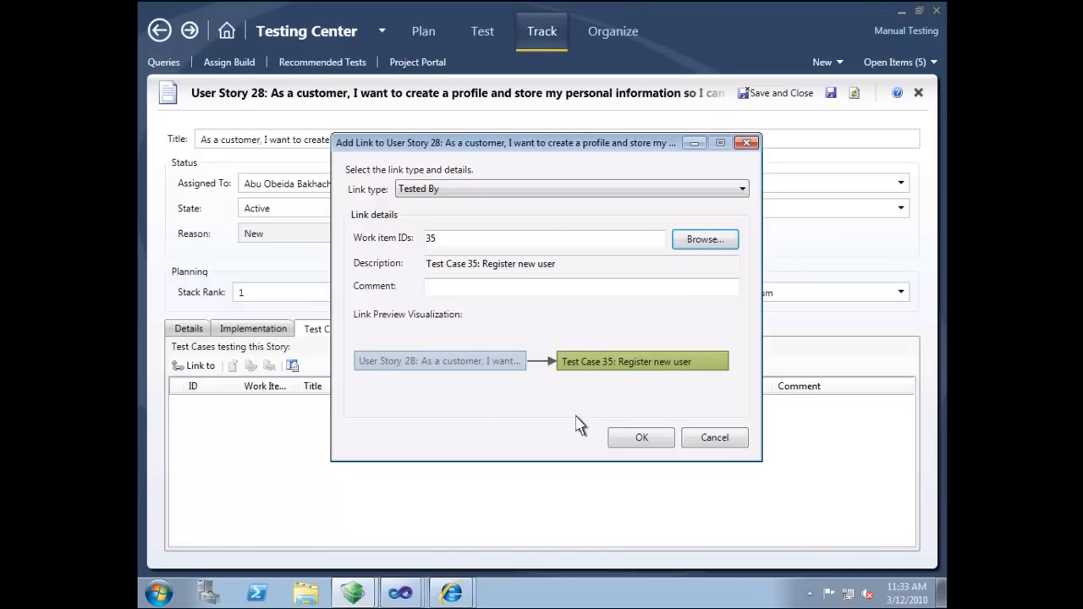
mouse_move(641, 440)
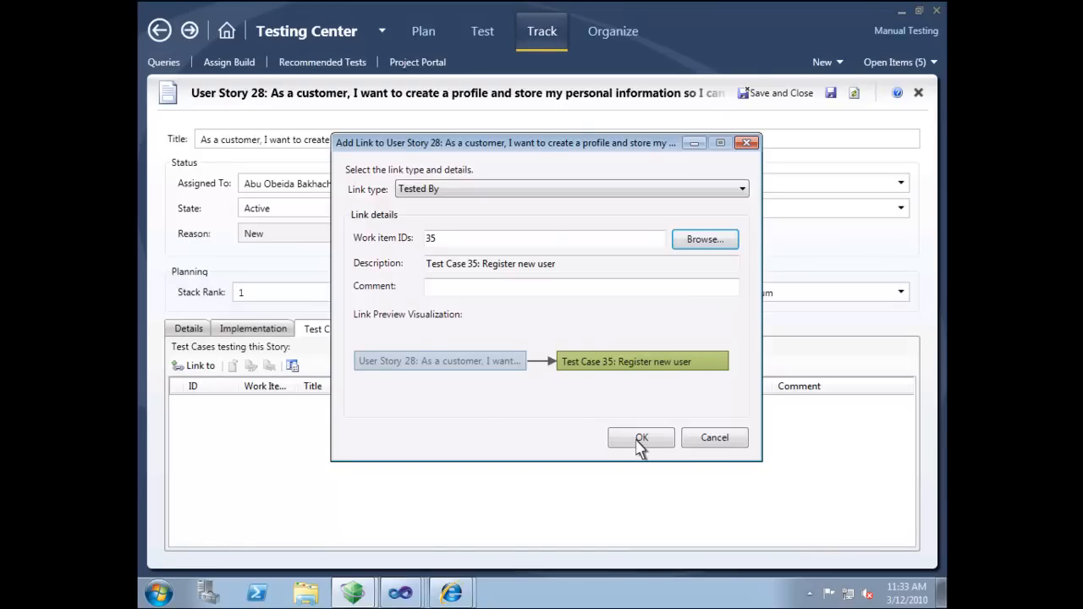
left_click(641, 438)
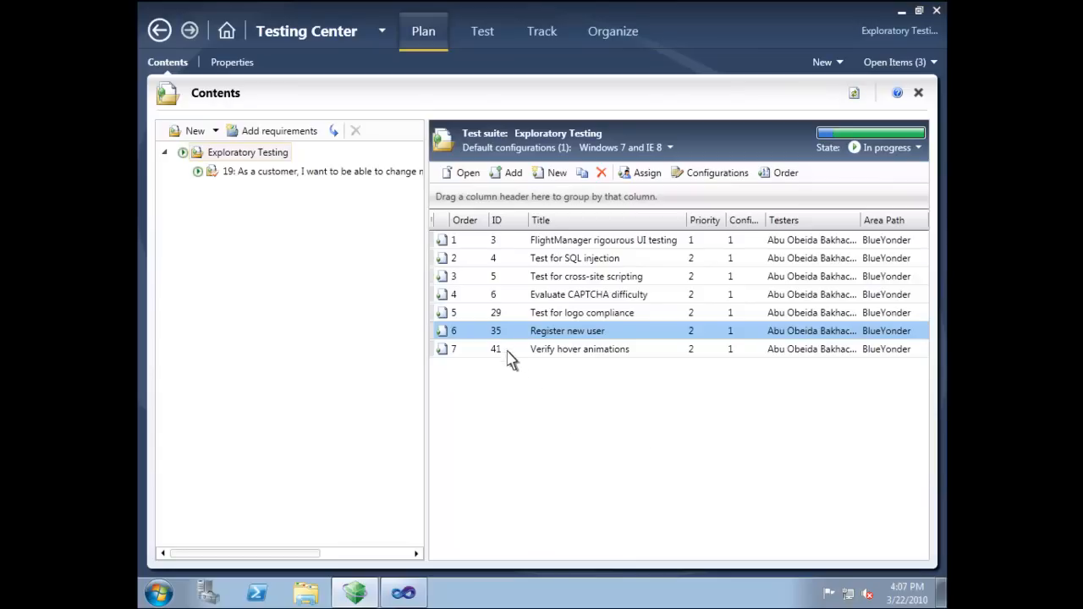
Open test case 35, Register new user, in the Exploratory Testing suite
double_click(567, 330)
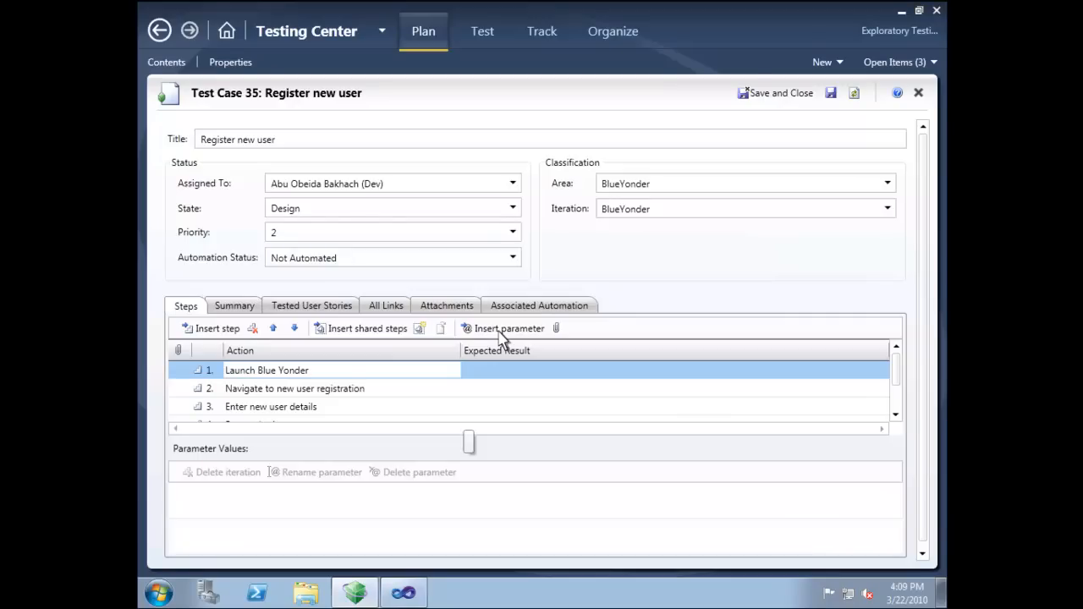
mouse_move(715, 232)
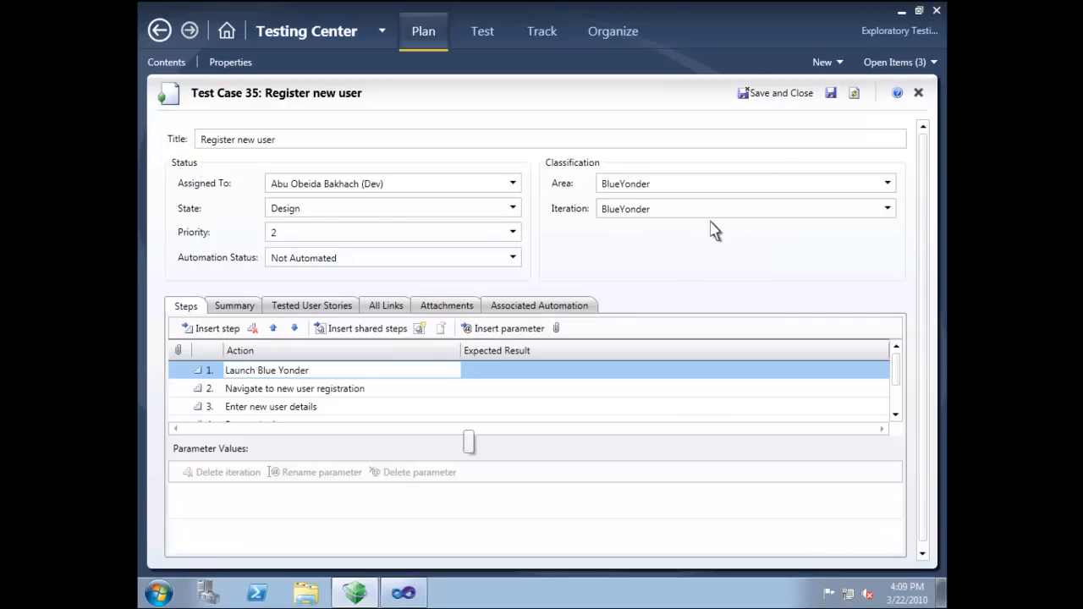
mouse_move(790, 112)
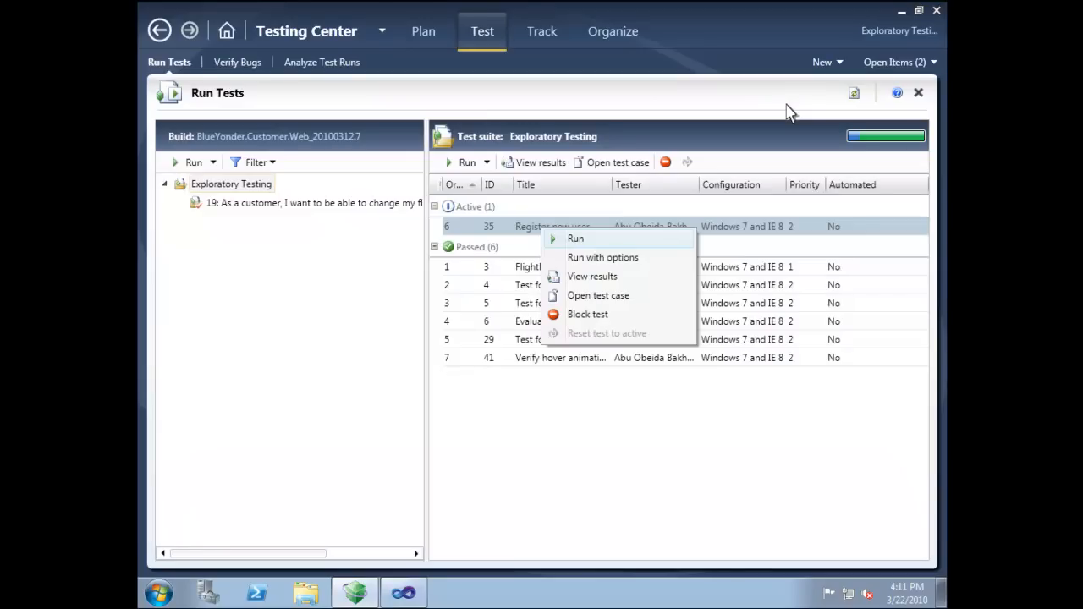
mouse_move(575, 239)
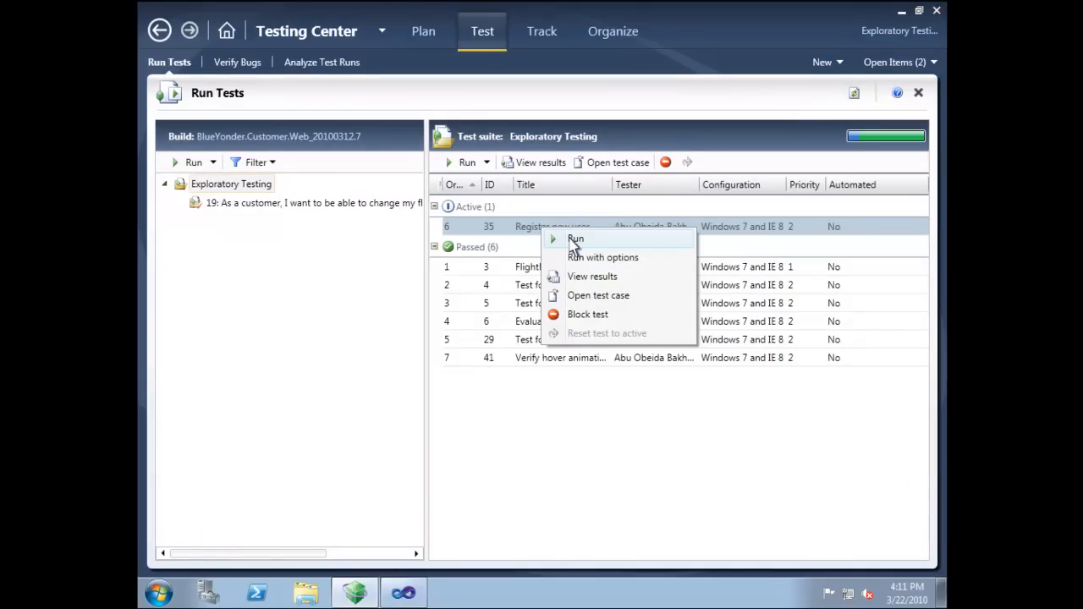
Run test 35, registering username 'darren', which ends in a server error
left_click(575, 239)
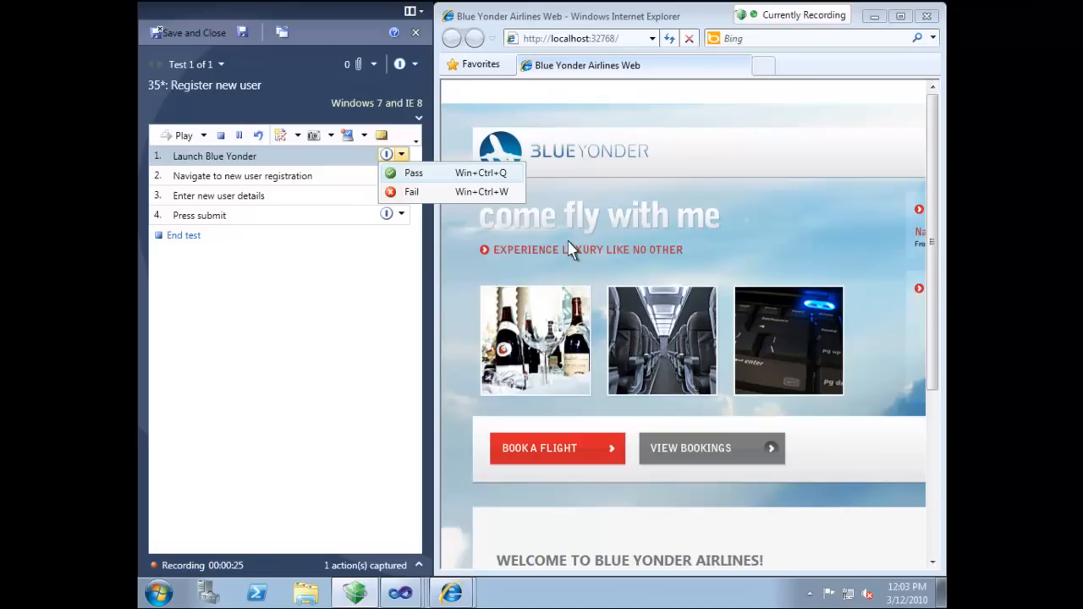
mouse_move(620, 163)
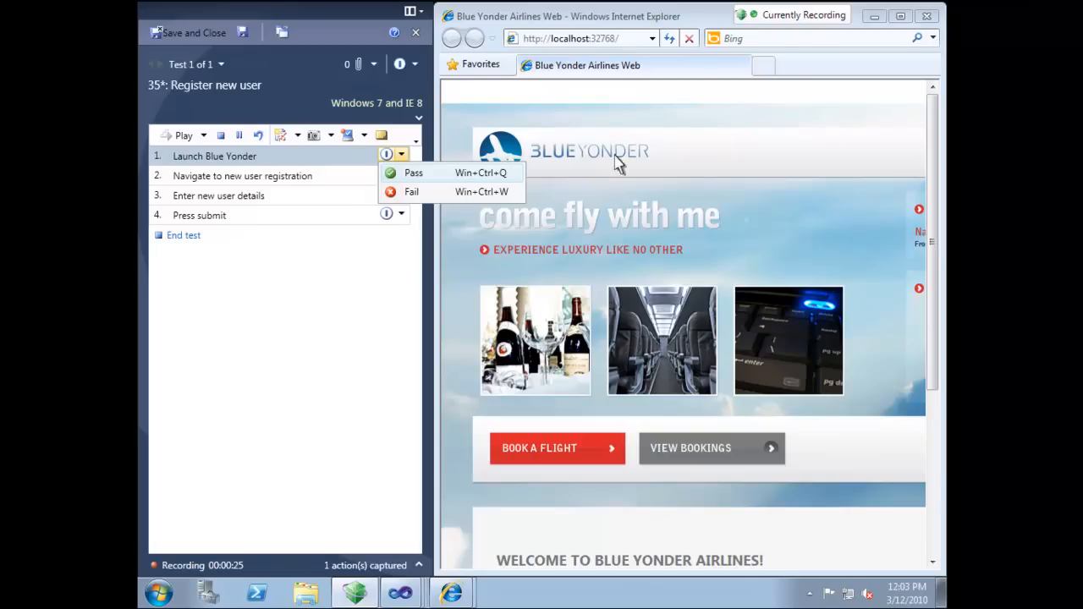
mouse_move(639, 44)
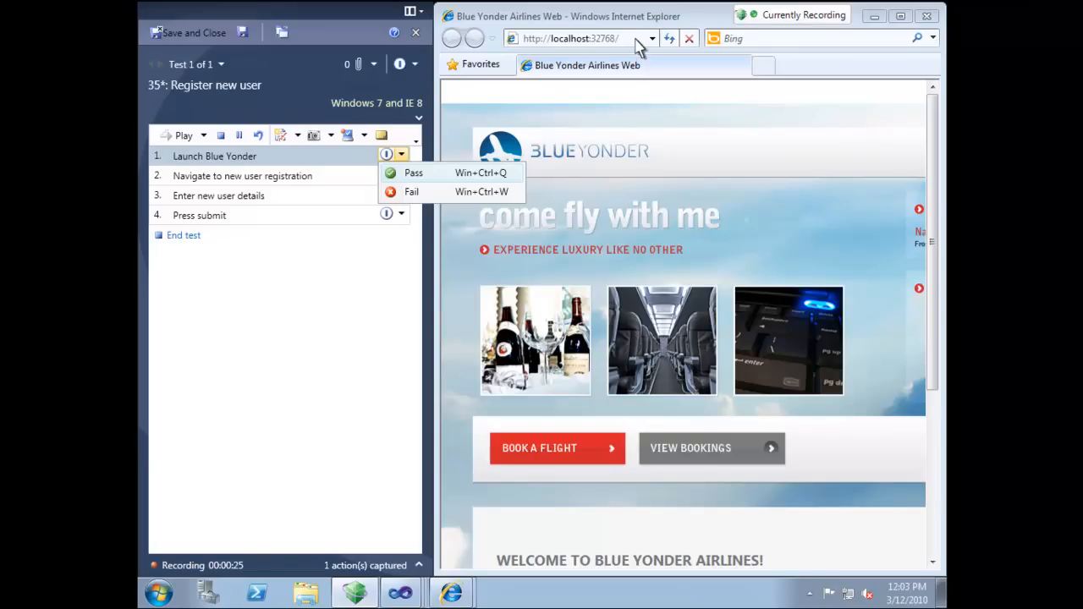
left_click(413, 172)
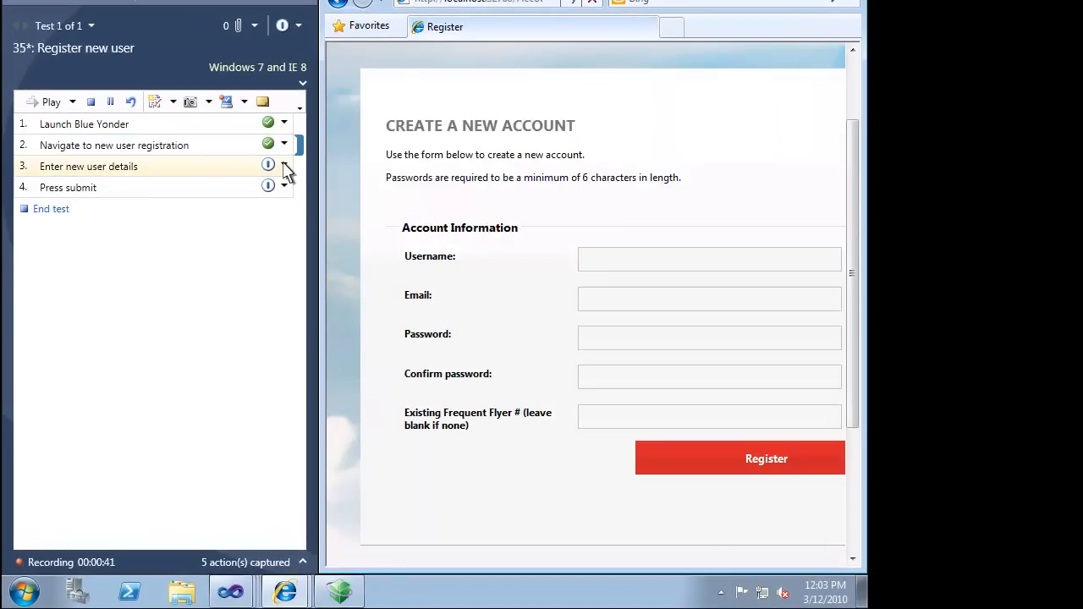
type("darren")
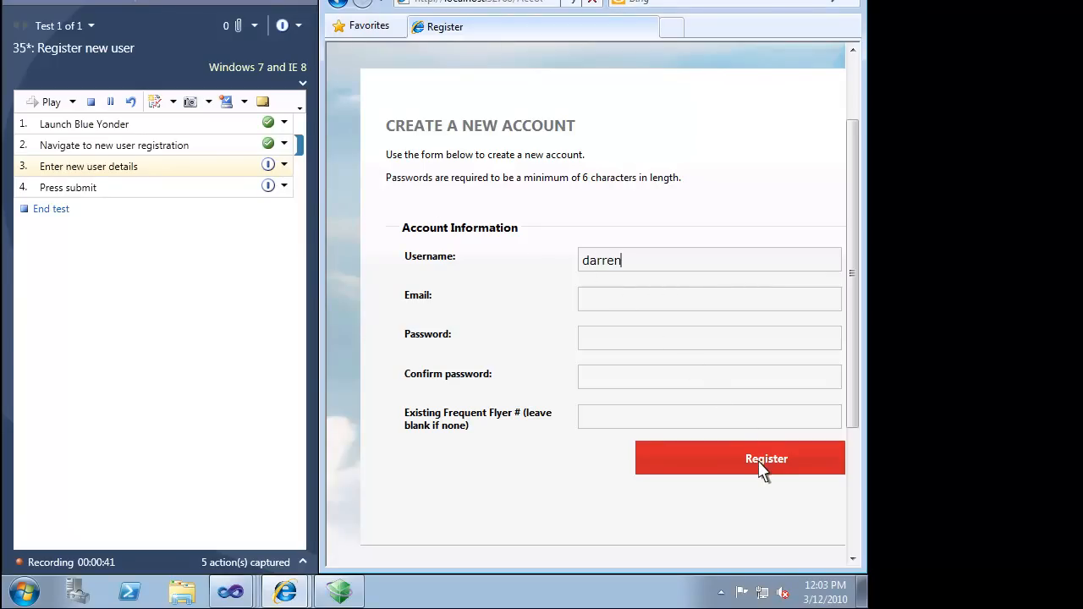
left_click(740, 459)
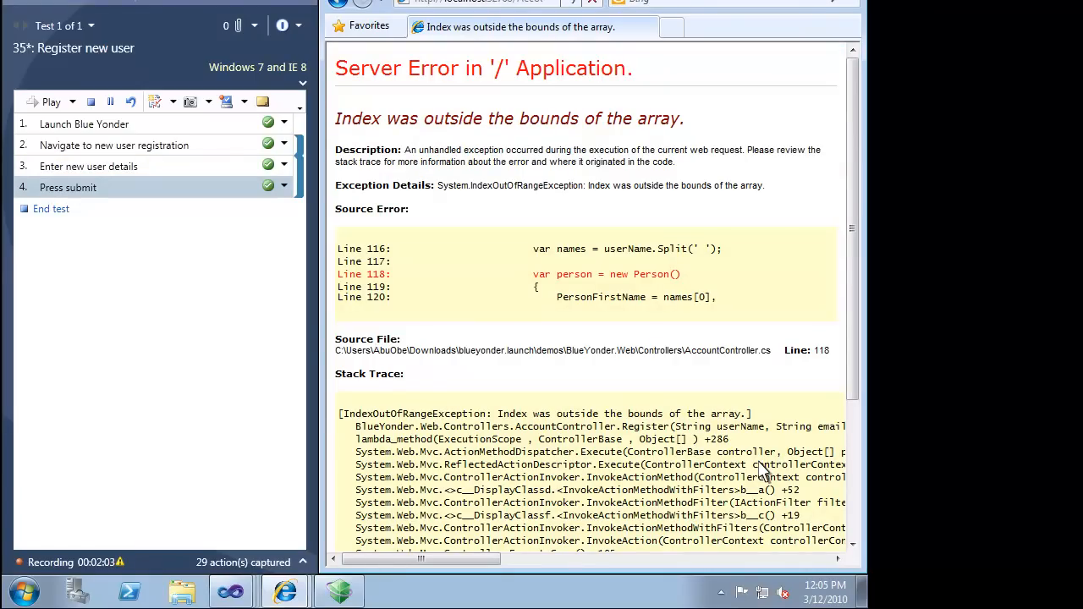
mouse_move(461, 381)
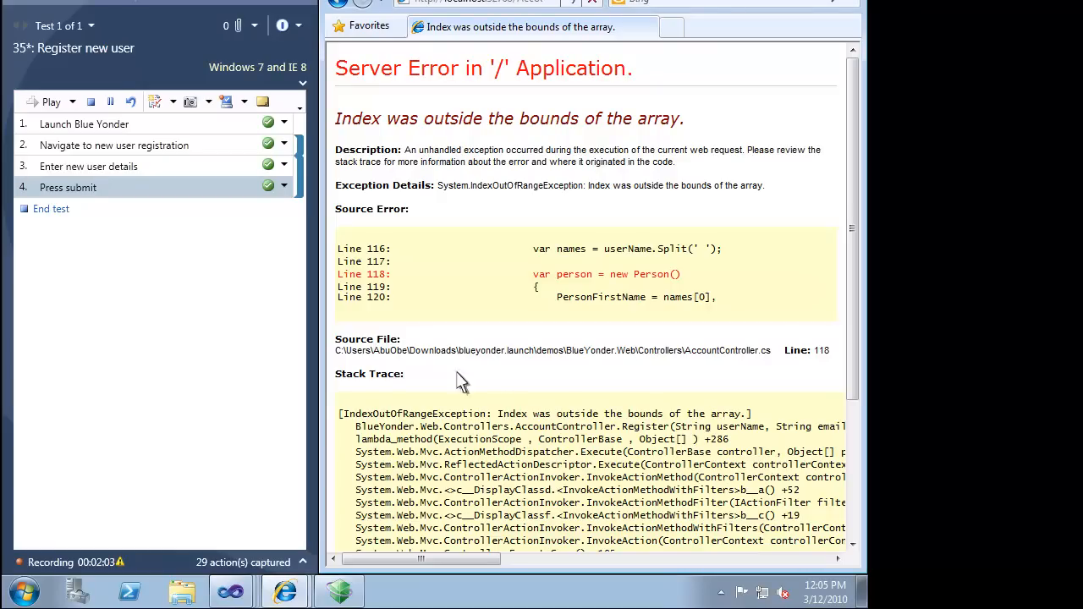
mouse_move(182, 106)
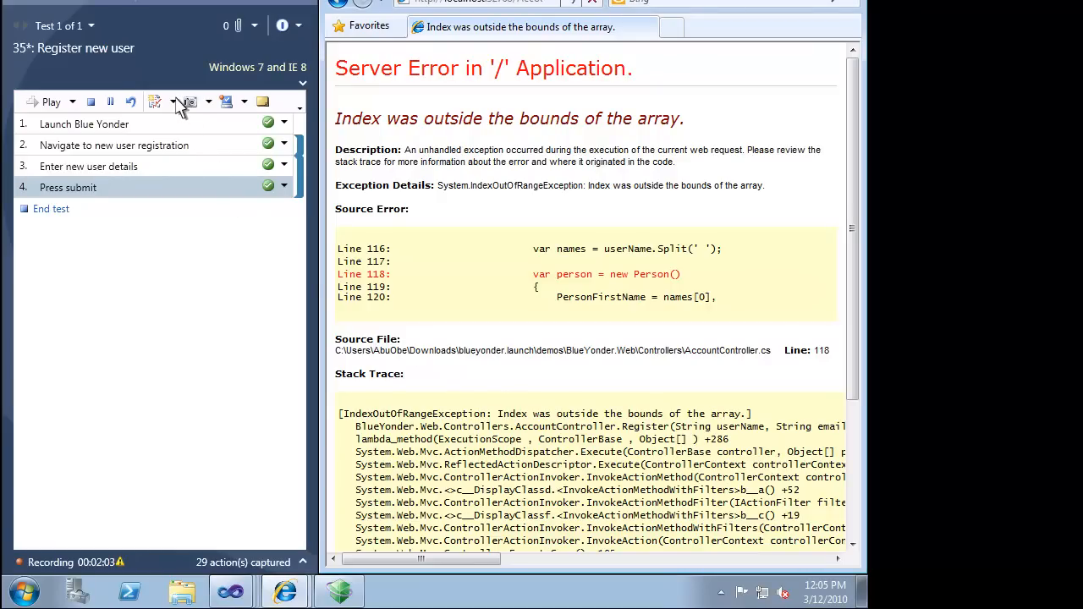
File an exploratory bug from the recorded range, titled 'Exception when registering a new user'
left_click(174, 102)
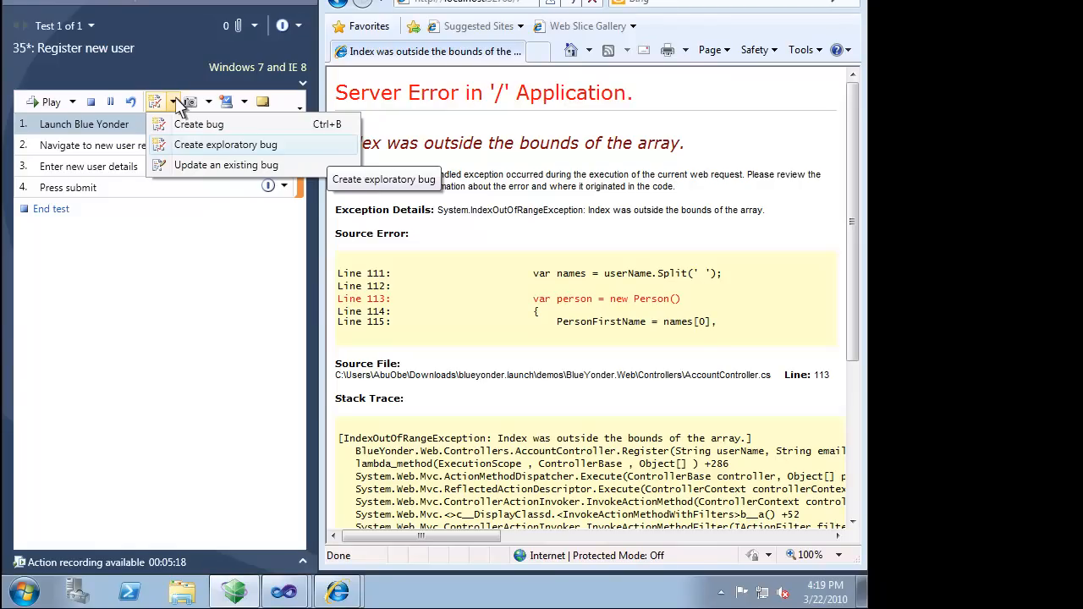
mouse_move(217, 148)
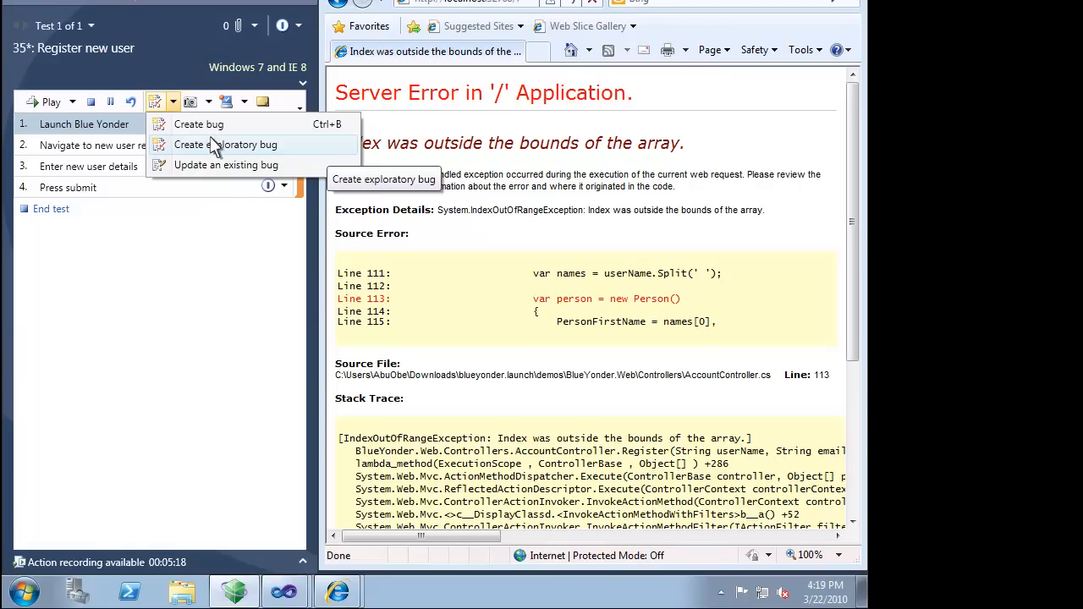
mouse_move(220, 148)
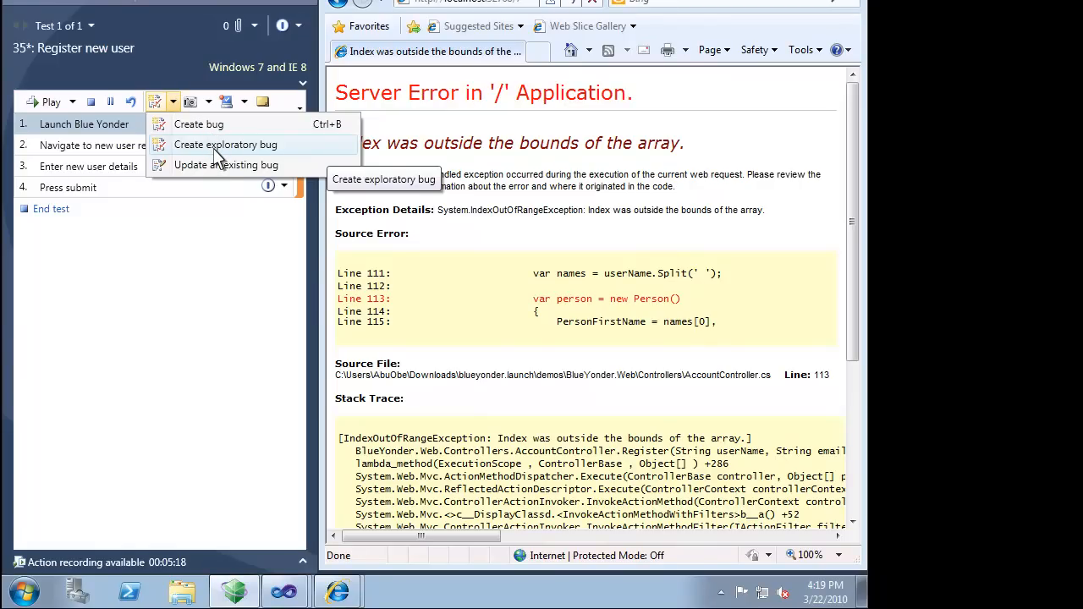
left_click(225, 144)
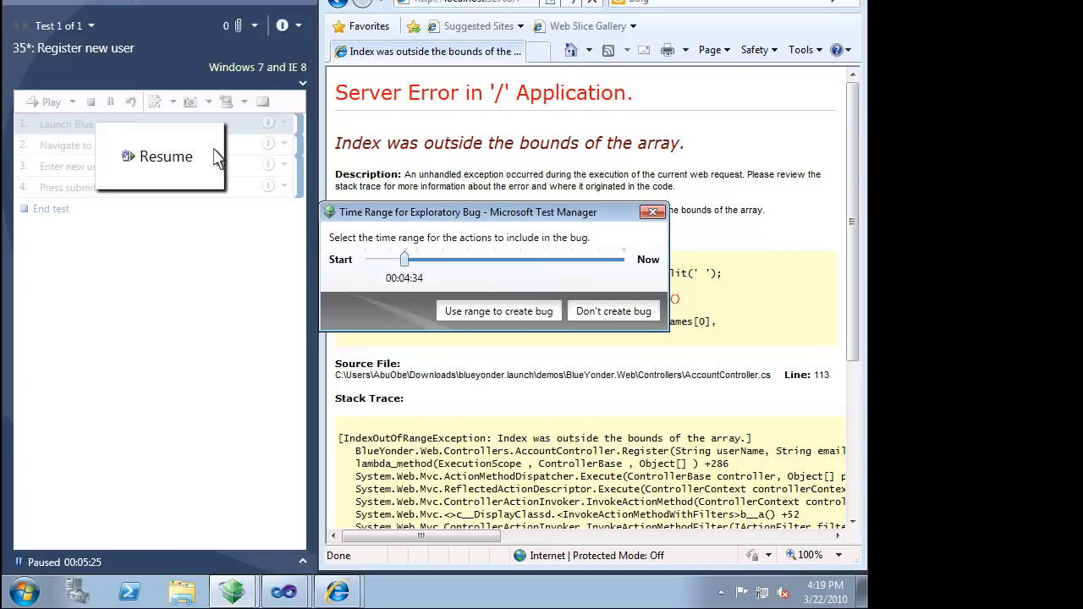
left_click(499, 311)
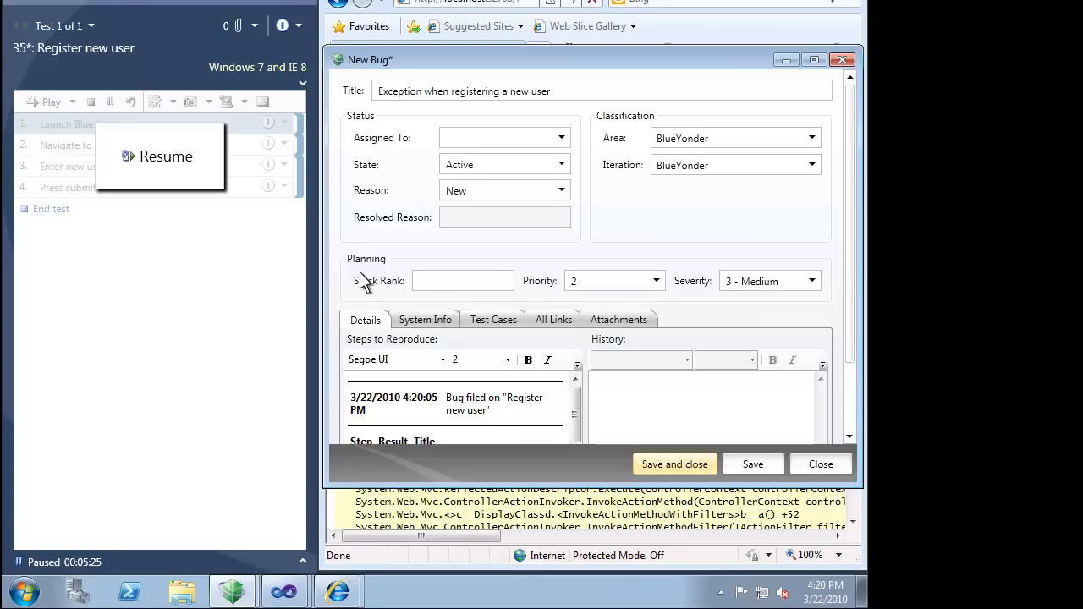
mouse_move(528, 338)
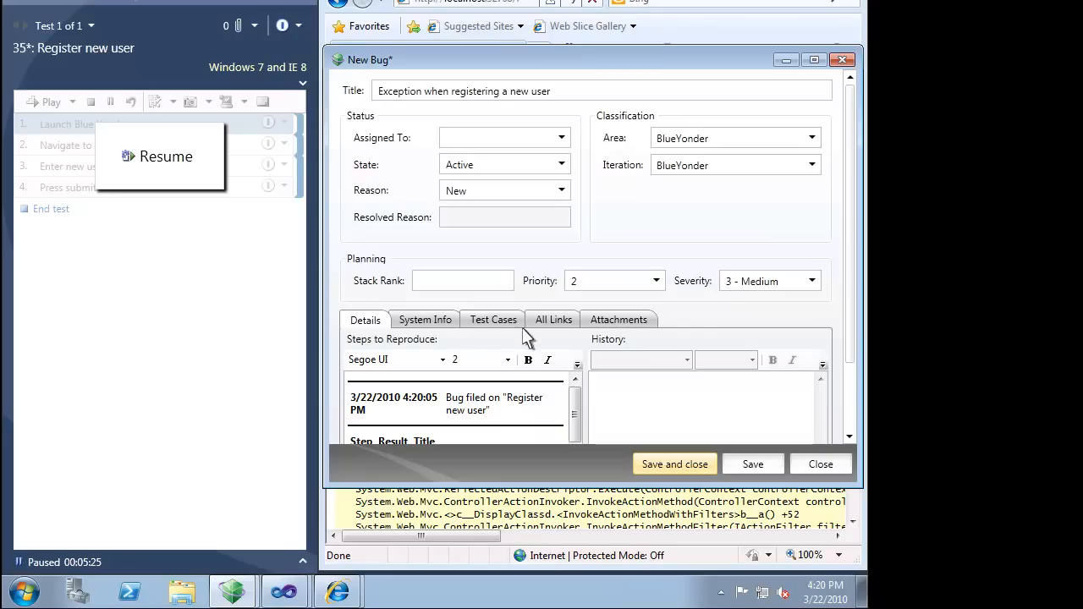
mouse_move(674, 463)
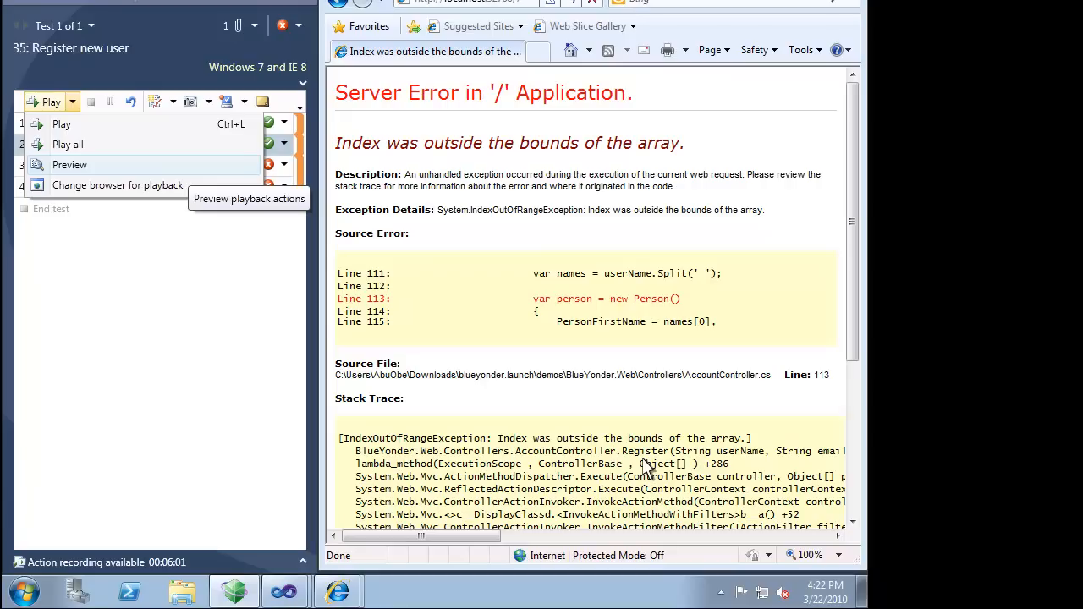
mouse_move(224, 193)
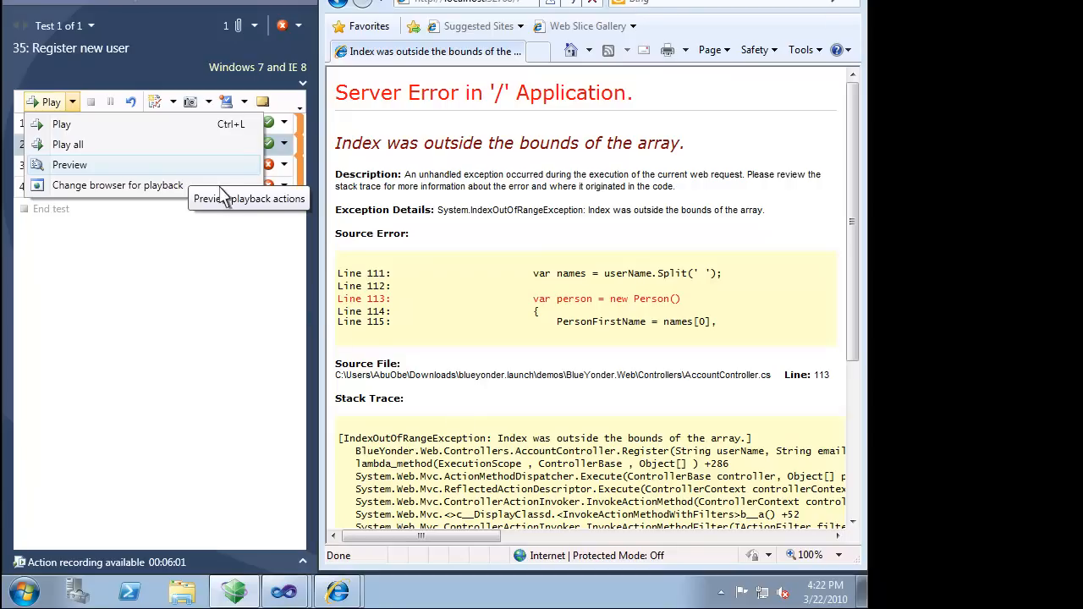
Preview the recorded entering and submitting actions, then close the Preview window
left_click(70, 164)
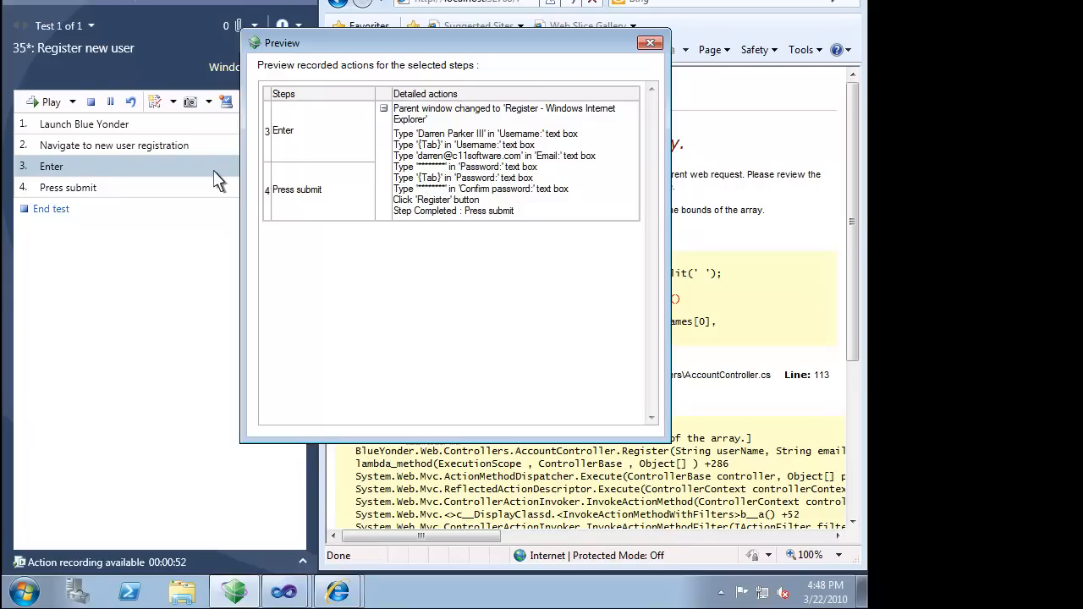
mouse_move(630, 81)
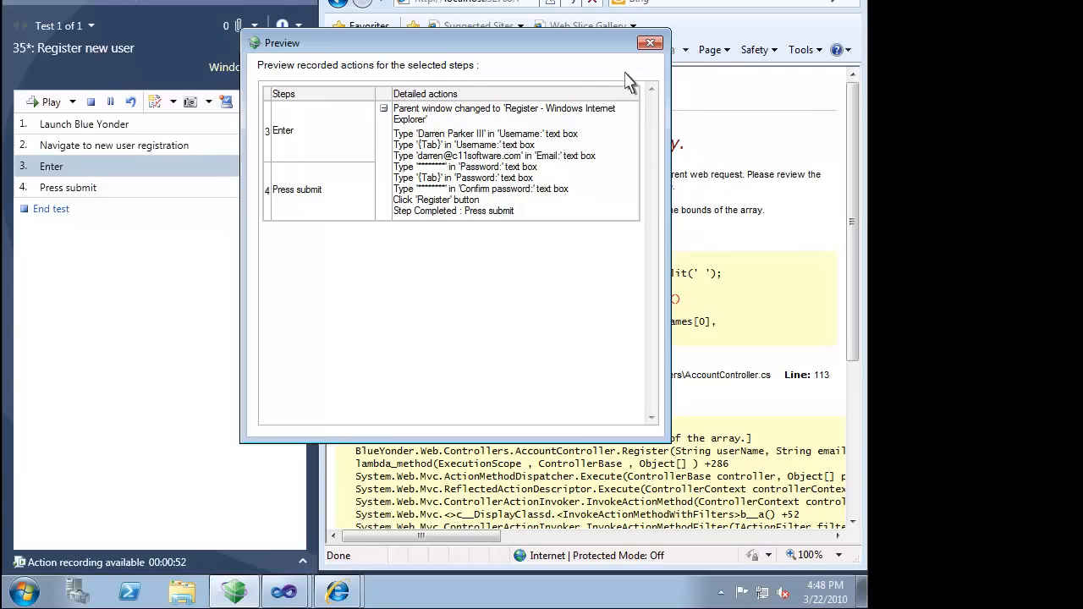
left_click(649, 43)
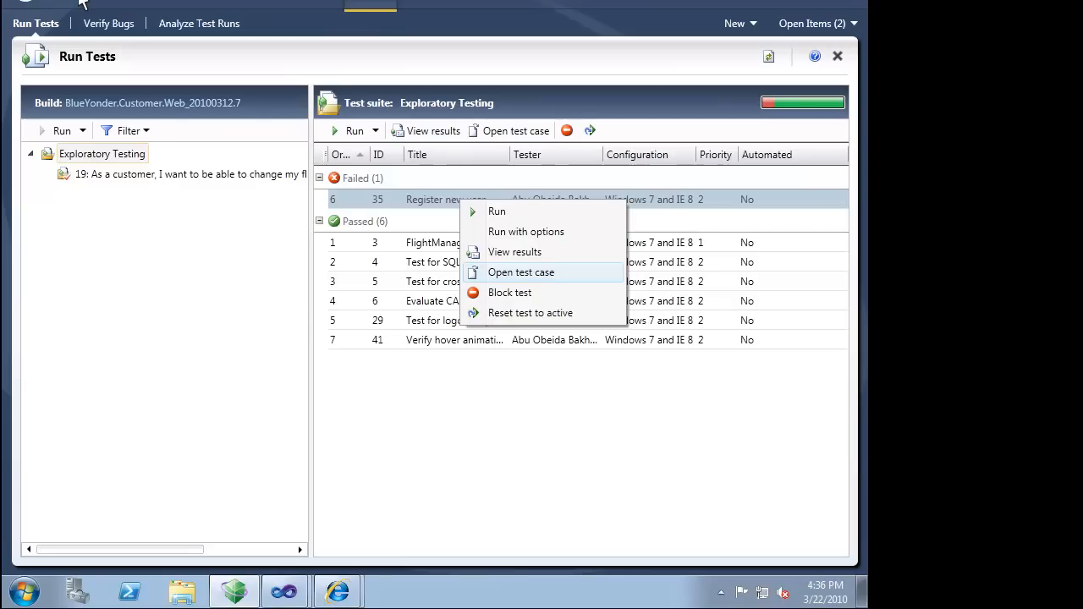
mouse_move(489, 272)
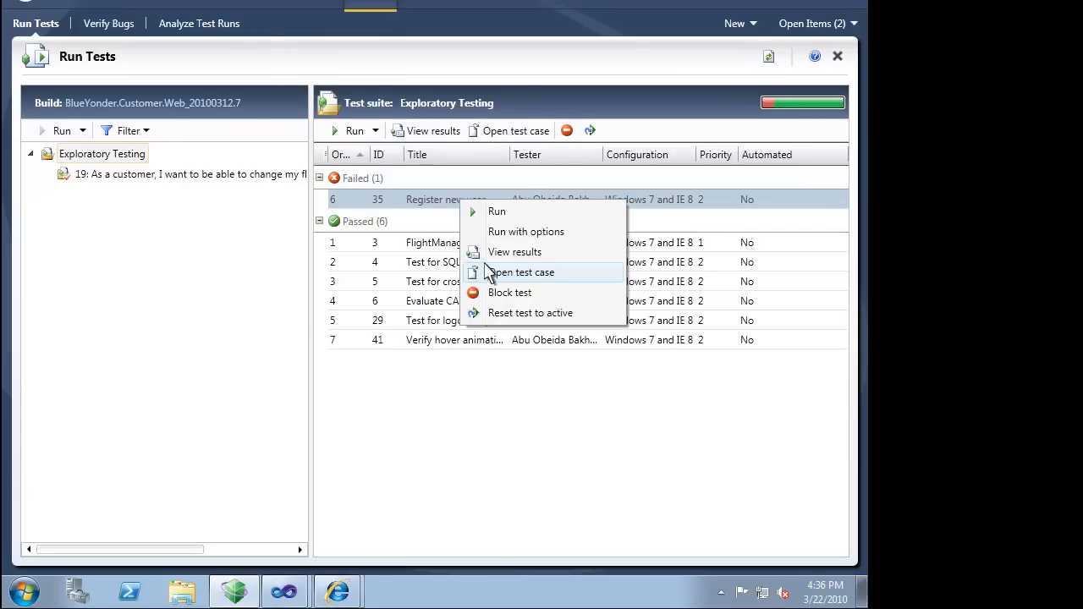
left_click(522, 271)
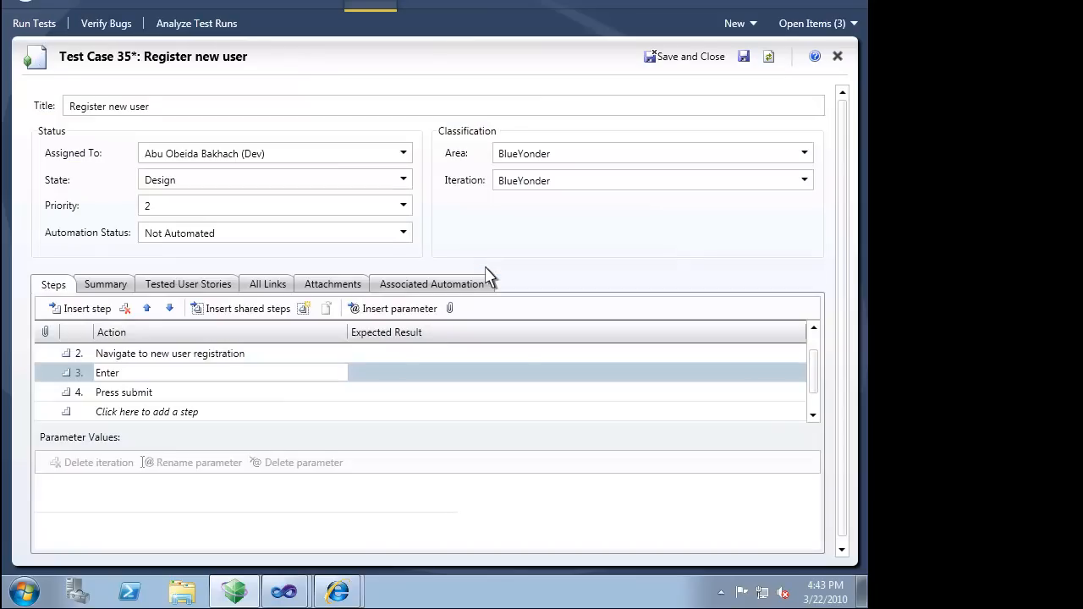
left_click(220, 372)
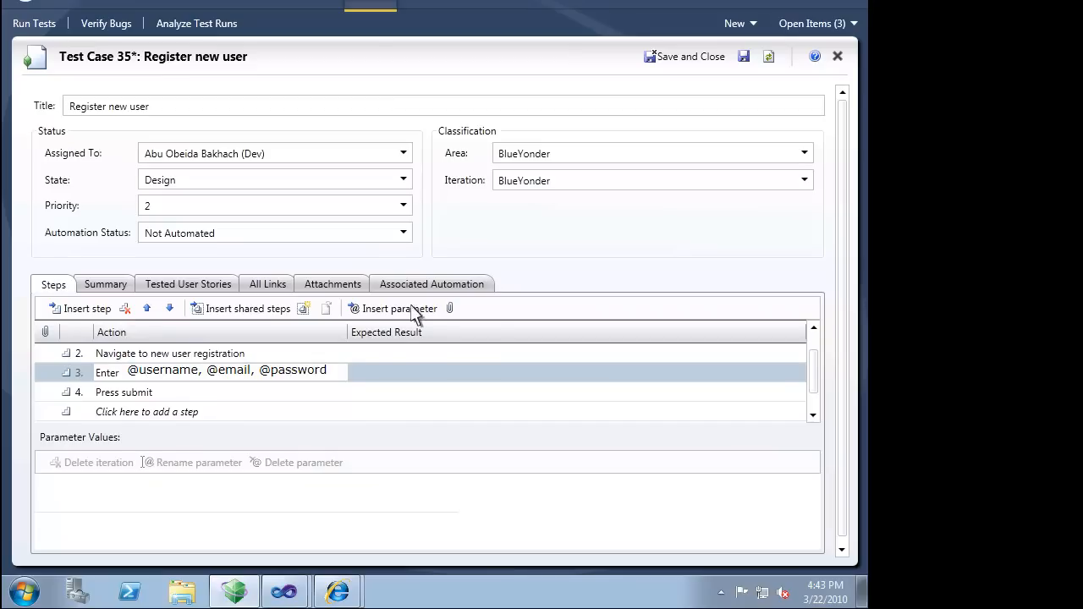
mouse_move(369, 388)
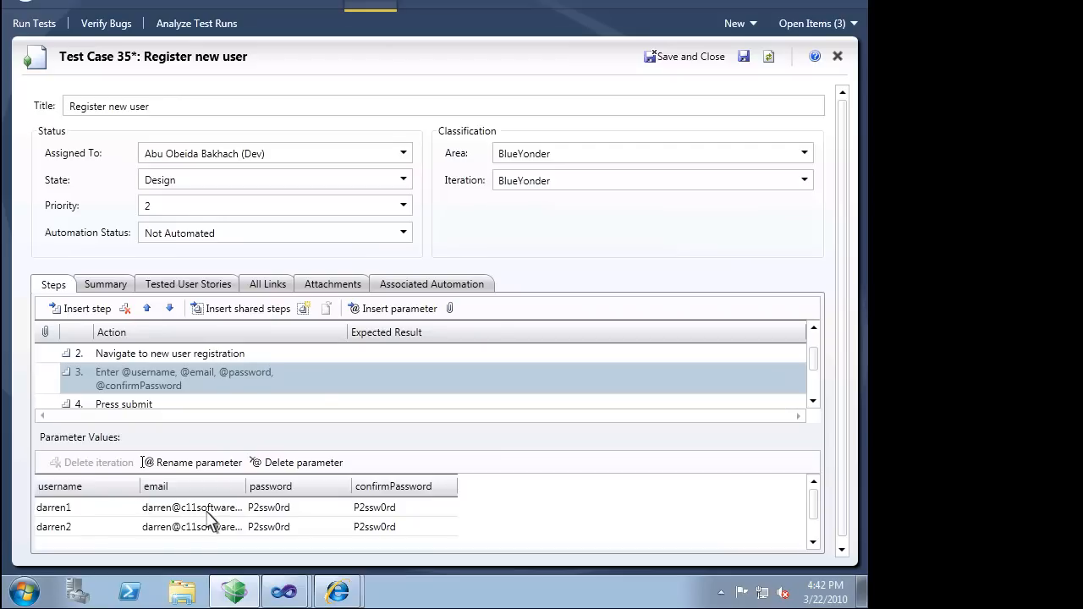
left_click(105, 23)
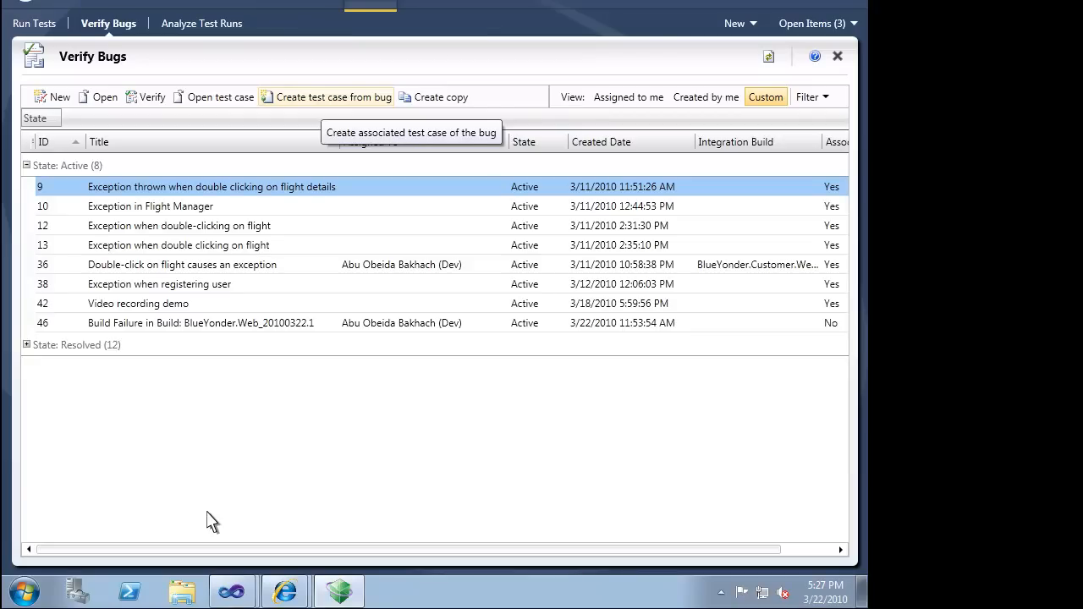
mouse_move(312, 182)
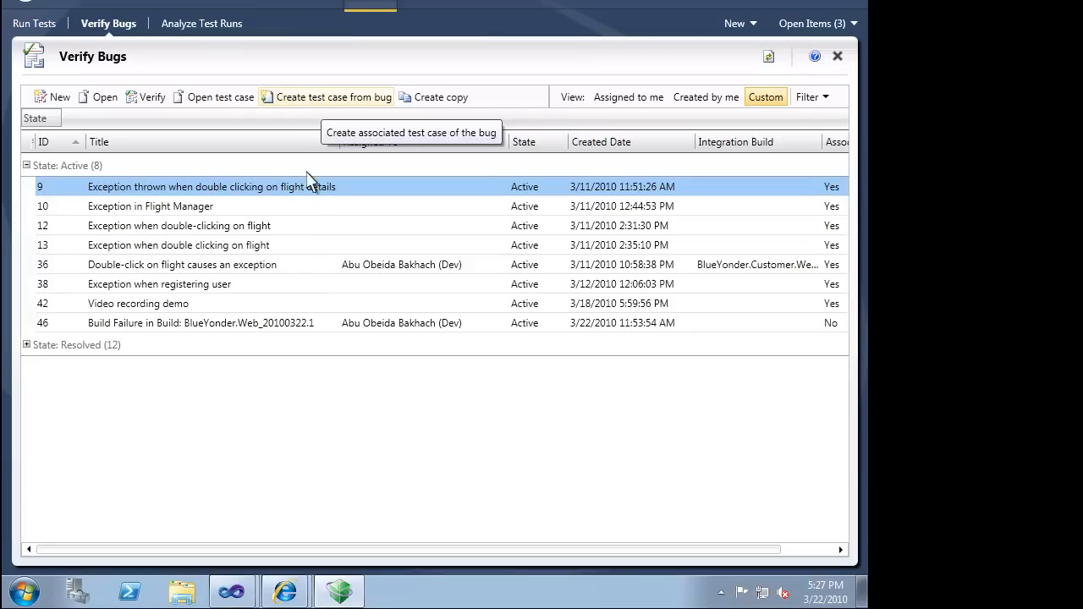
Create a test case from bug 9 about double-clicking flight details
left_click(333, 97)
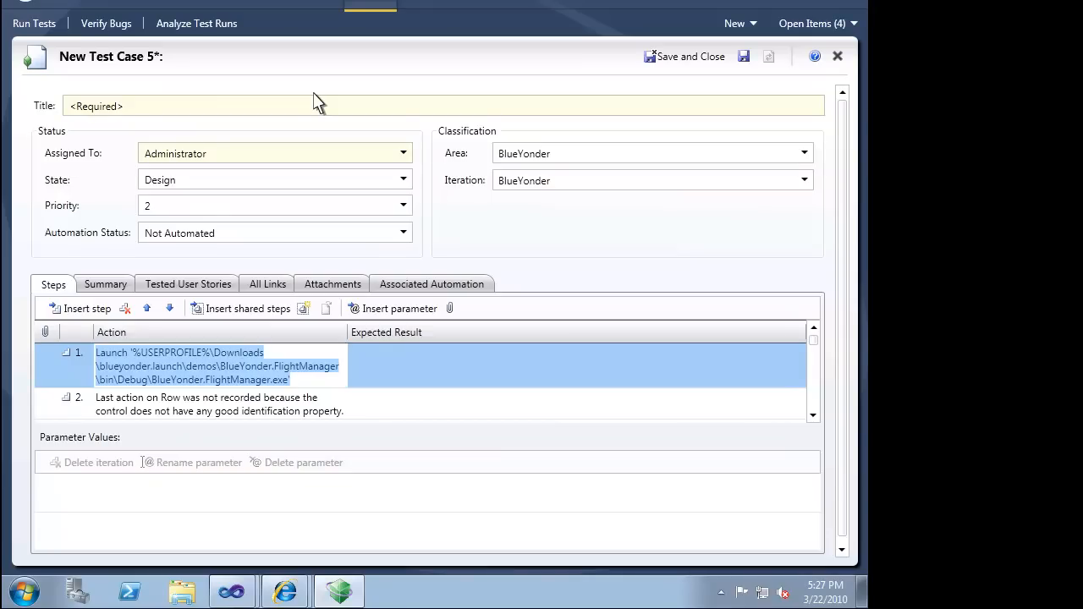
mouse_move(193, 270)
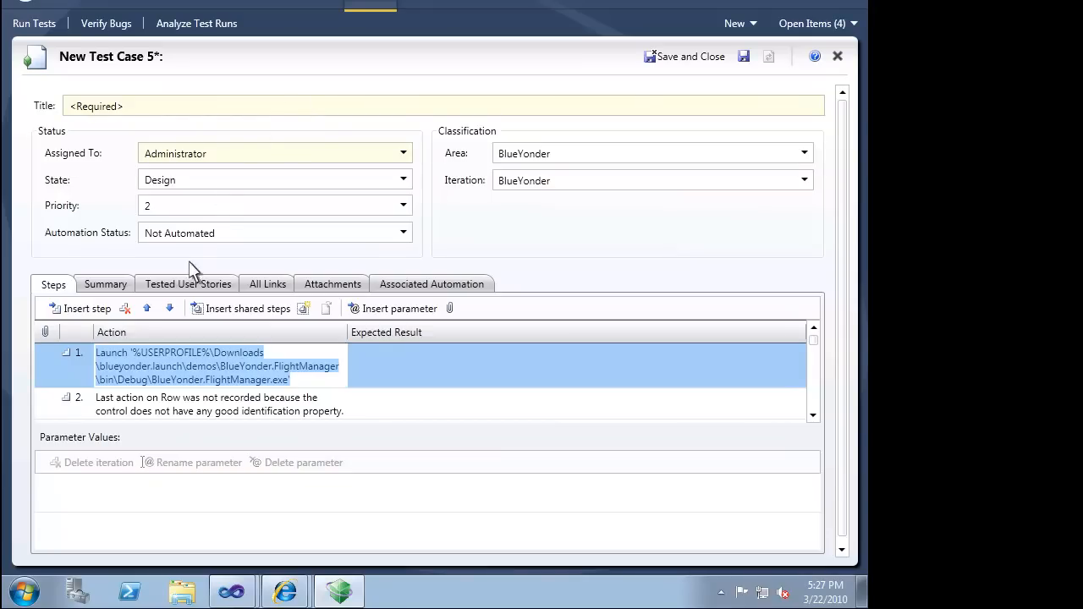
mouse_move(178, 337)
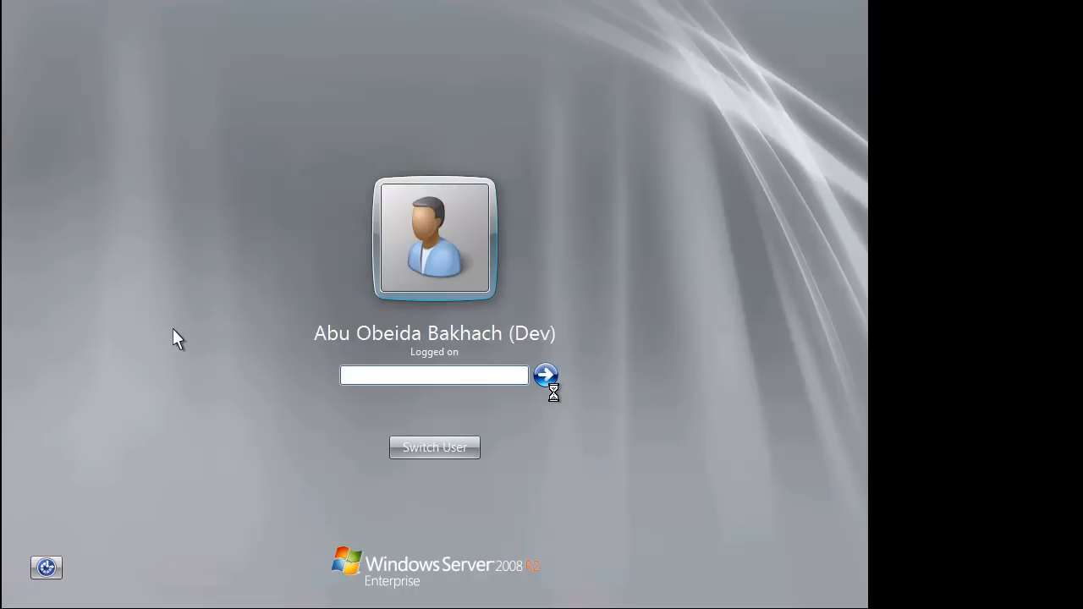
Enter the password to unlock the logged-on developer session
type("password")
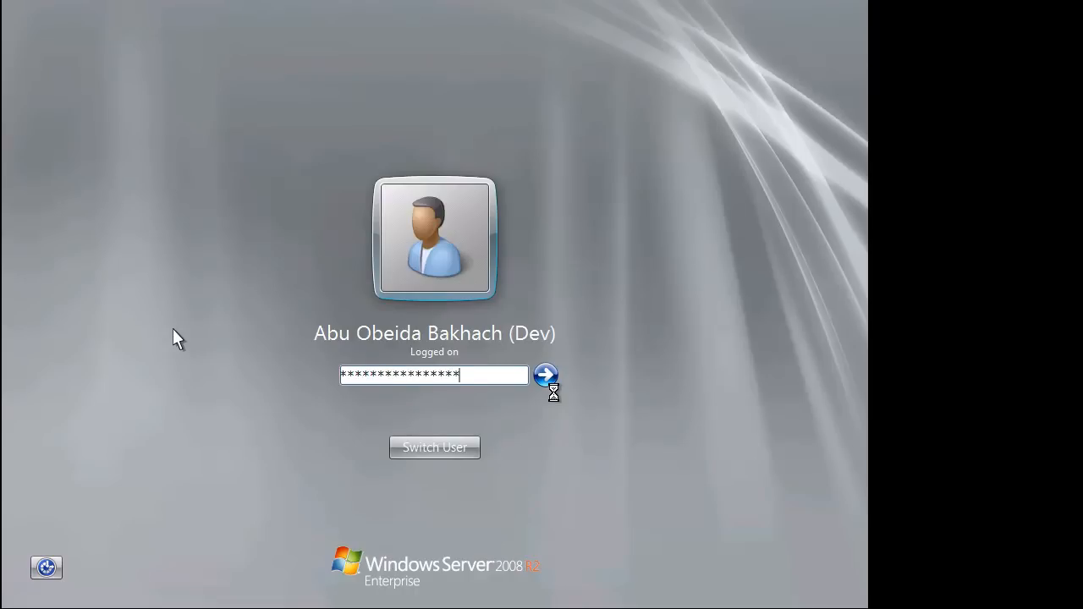
mouse_move(618, 381)
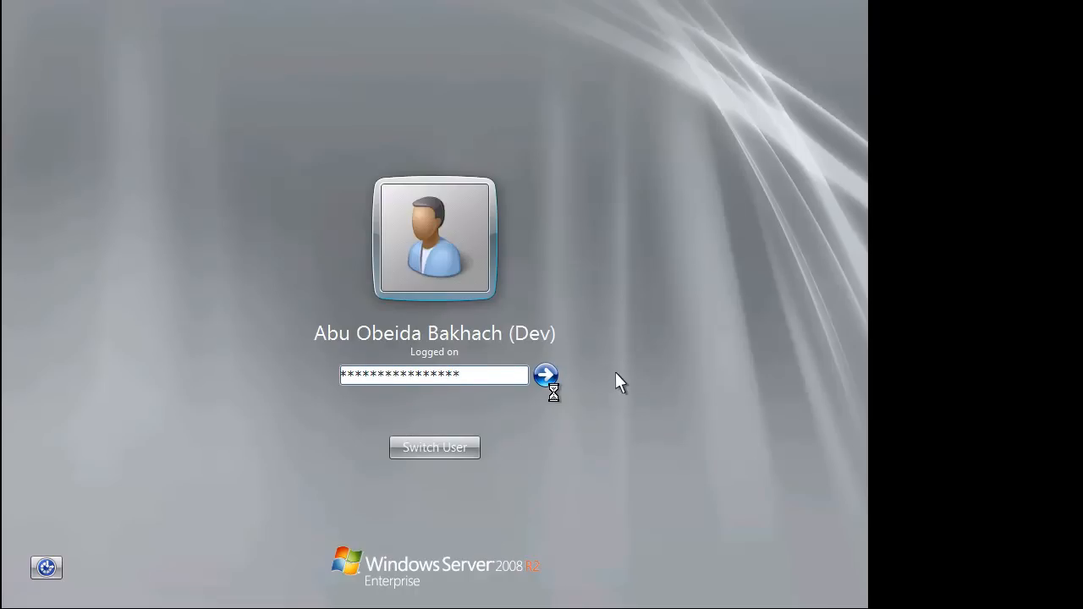
left_click(545, 374)
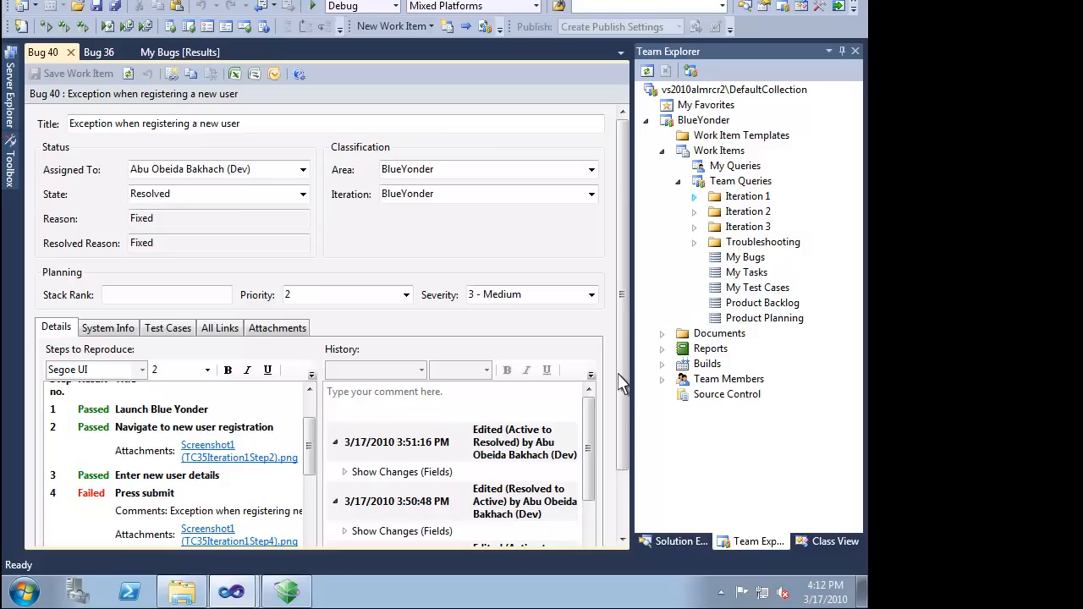
mouse_move(288, 495)
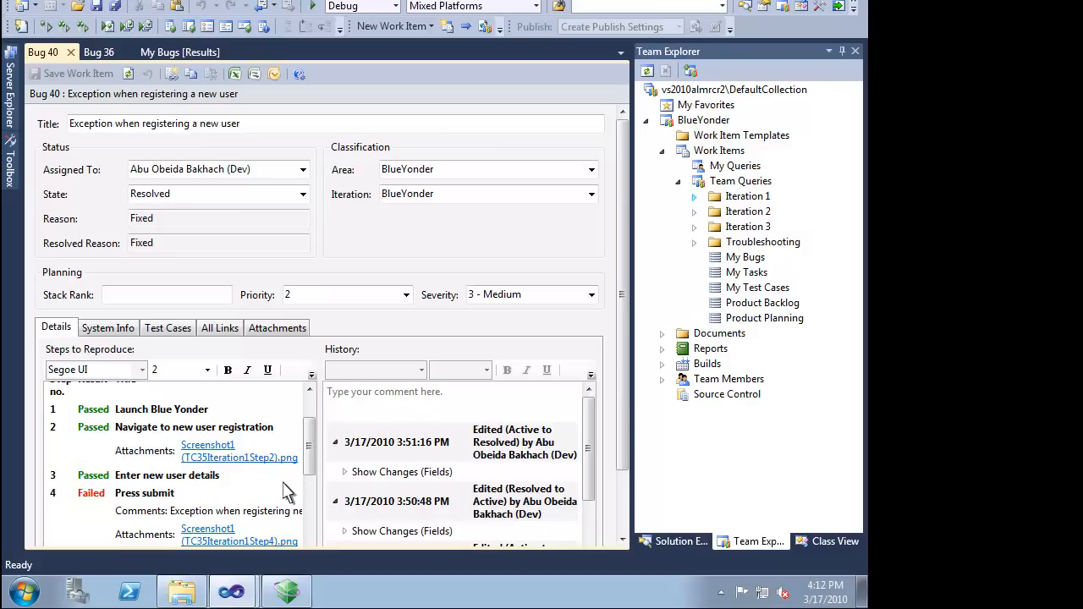
View Bug 40's Step 4 failure screenshot showing the 'Index was outside the bounds' error
left_click(240, 542)
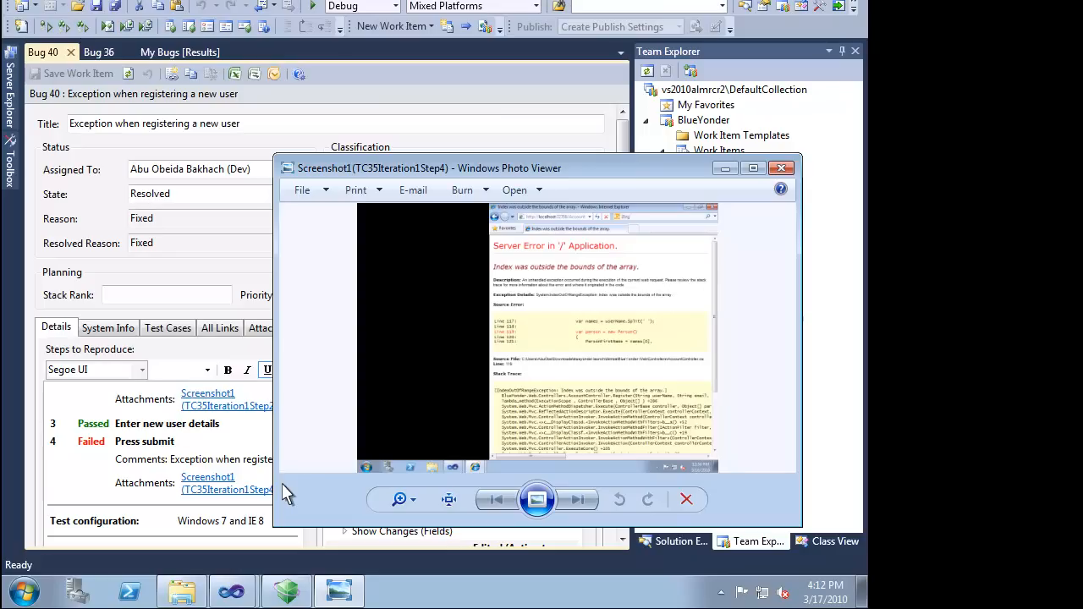
mouse_move(595, 353)
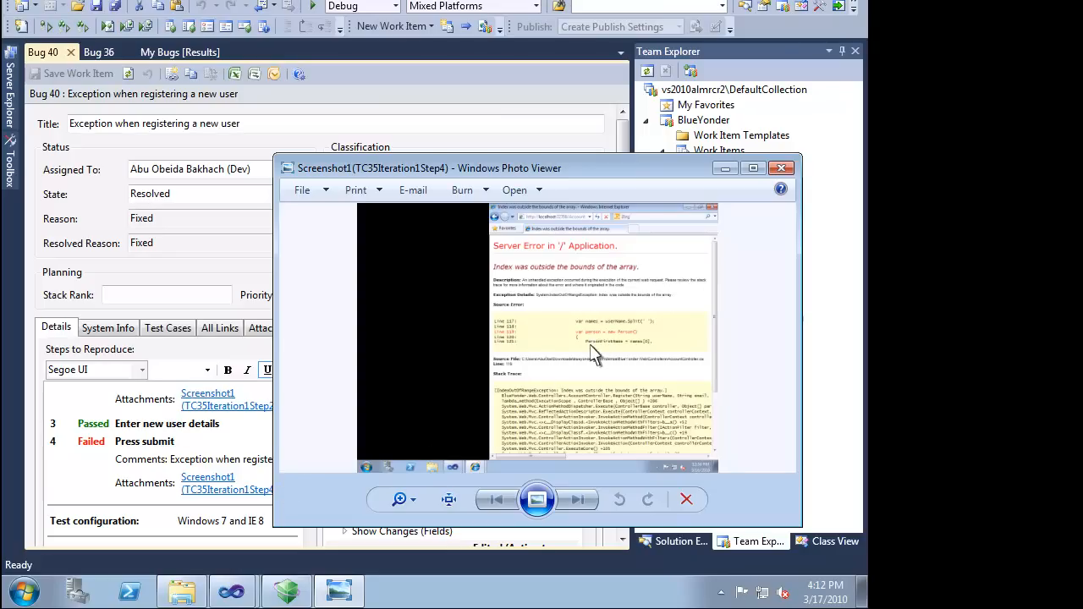
mouse_move(700, 211)
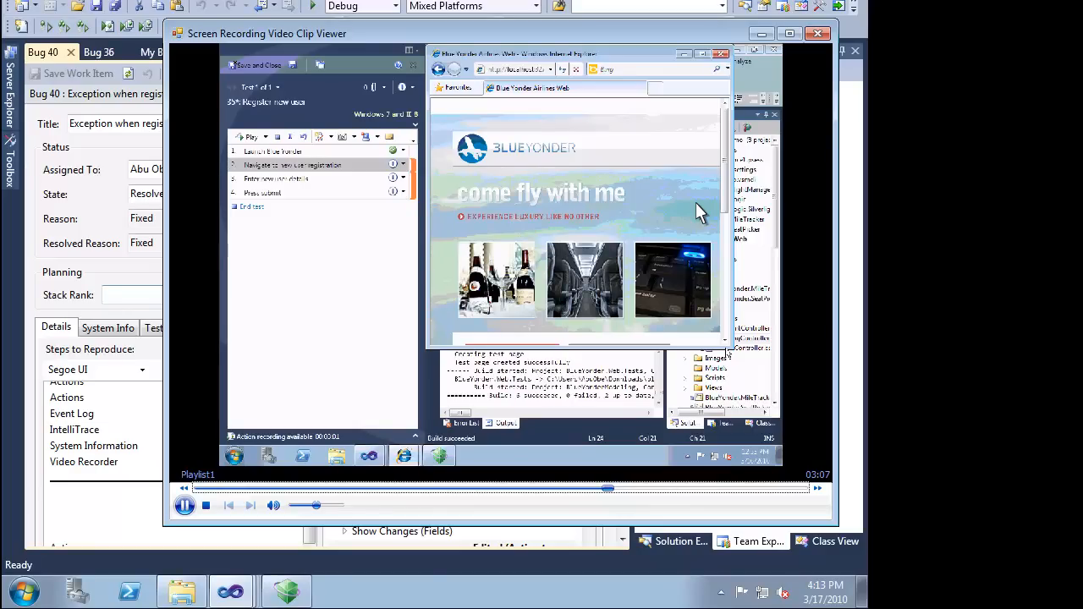
mouse_move(761, 114)
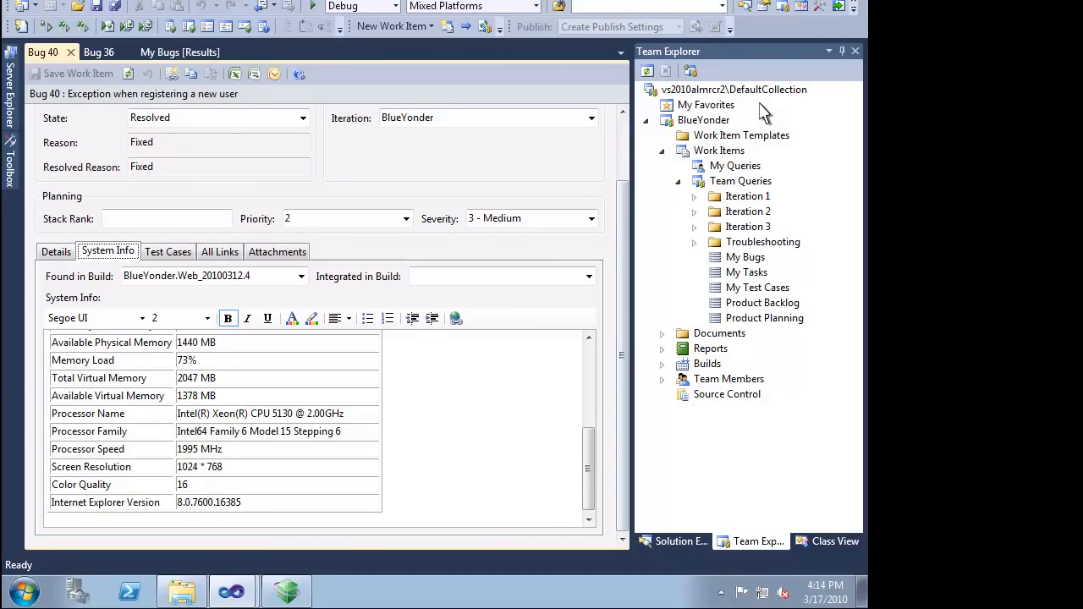
mouse_move(369, 161)
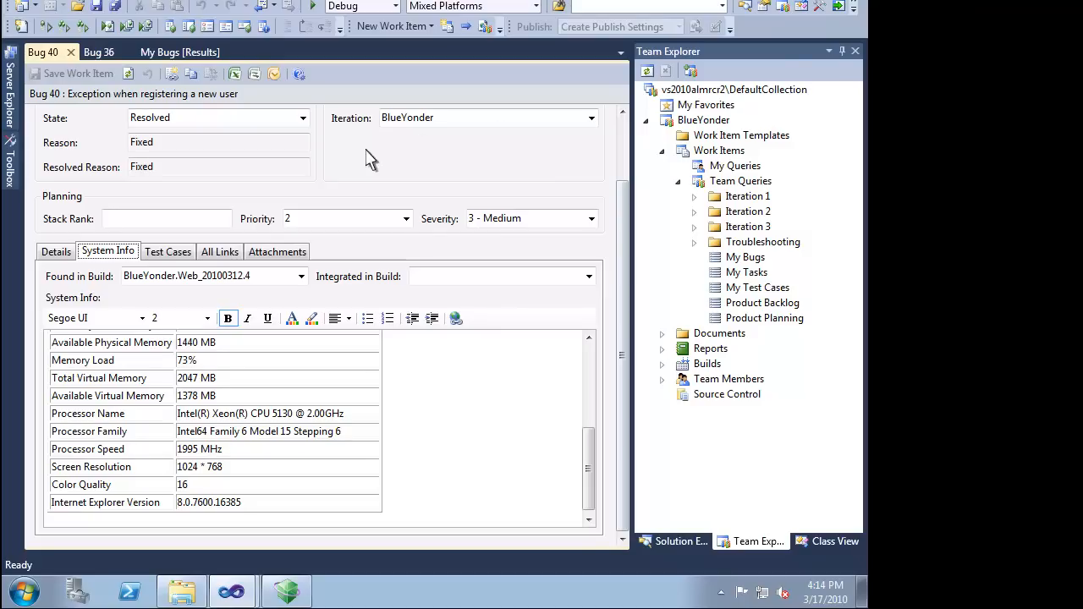
mouse_move(126, 252)
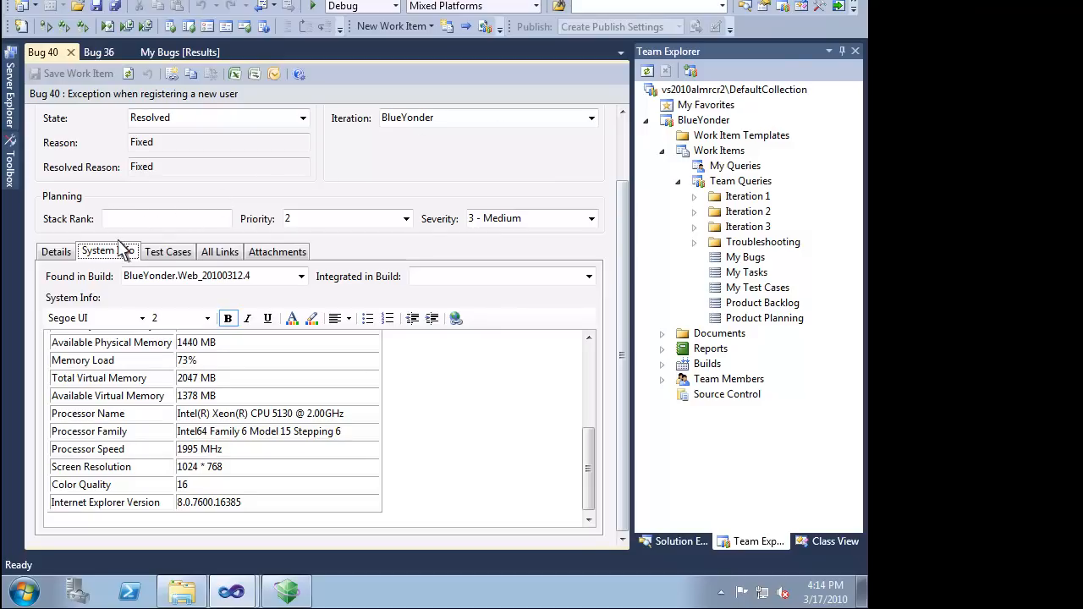
Switch Bug 40 to its Details tab listing the IntelliTrace log and other attachments
left_click(55, 251)
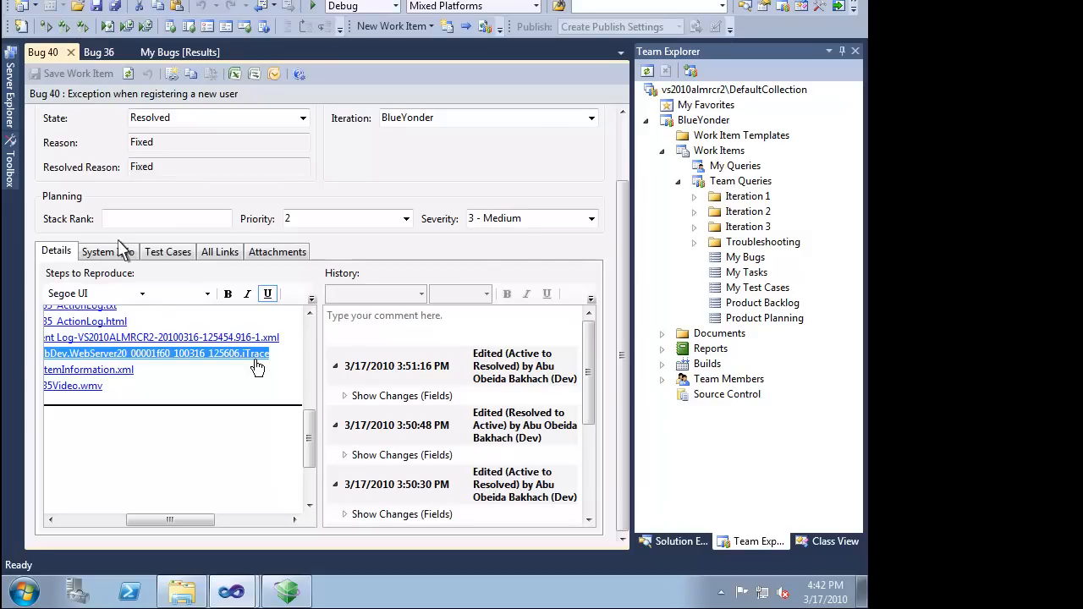
mouse_move(202, 206)
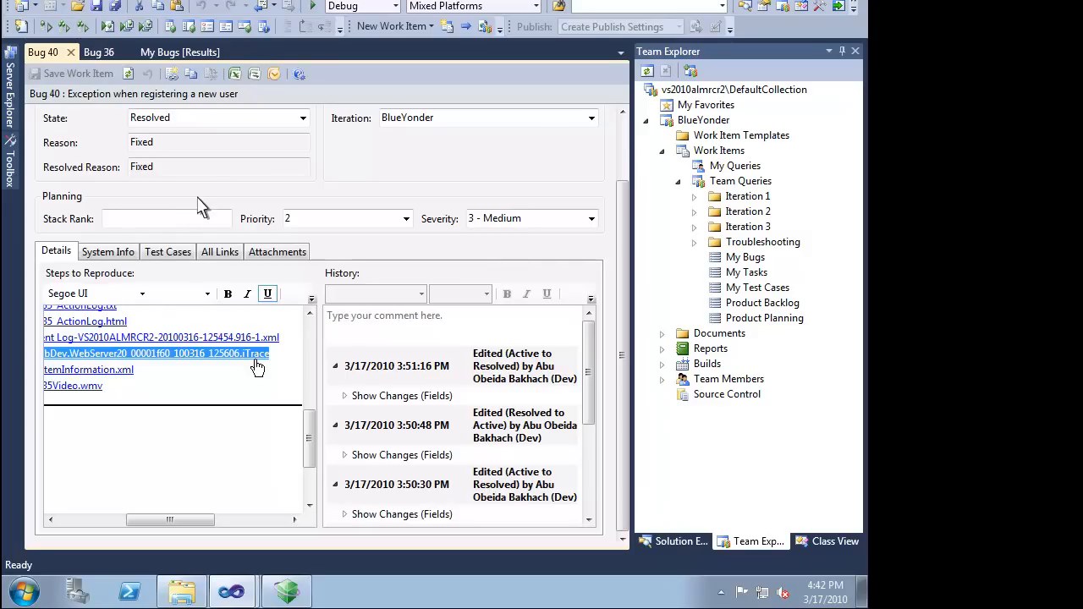
mouse_move(215, 180)
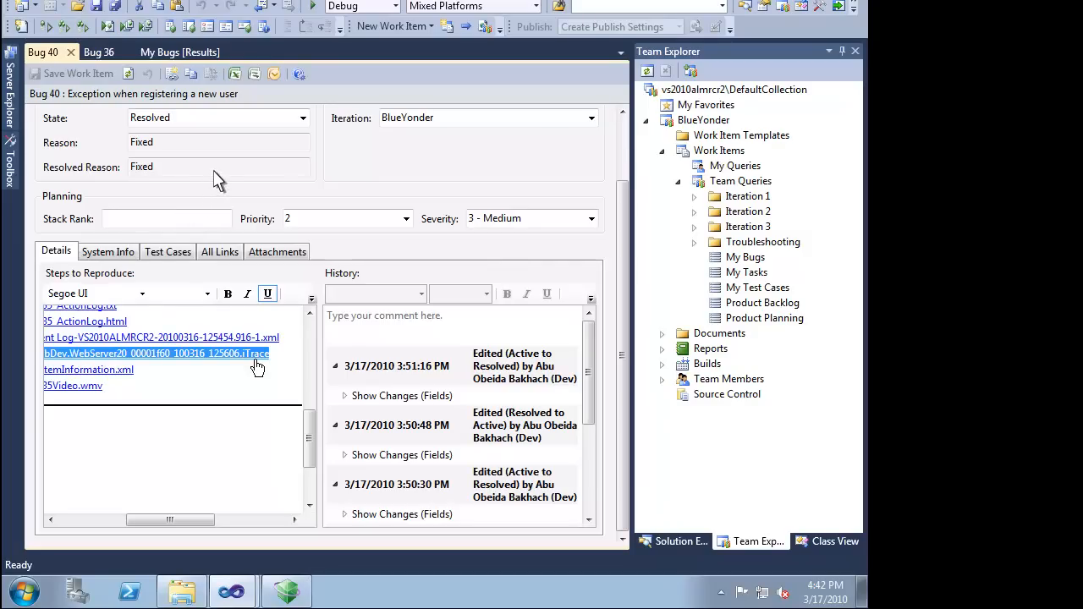
Open the .iTrace attachment and debug from the System.IndexOutOfRangeException in AccountController.cs
double_click(155, 354)
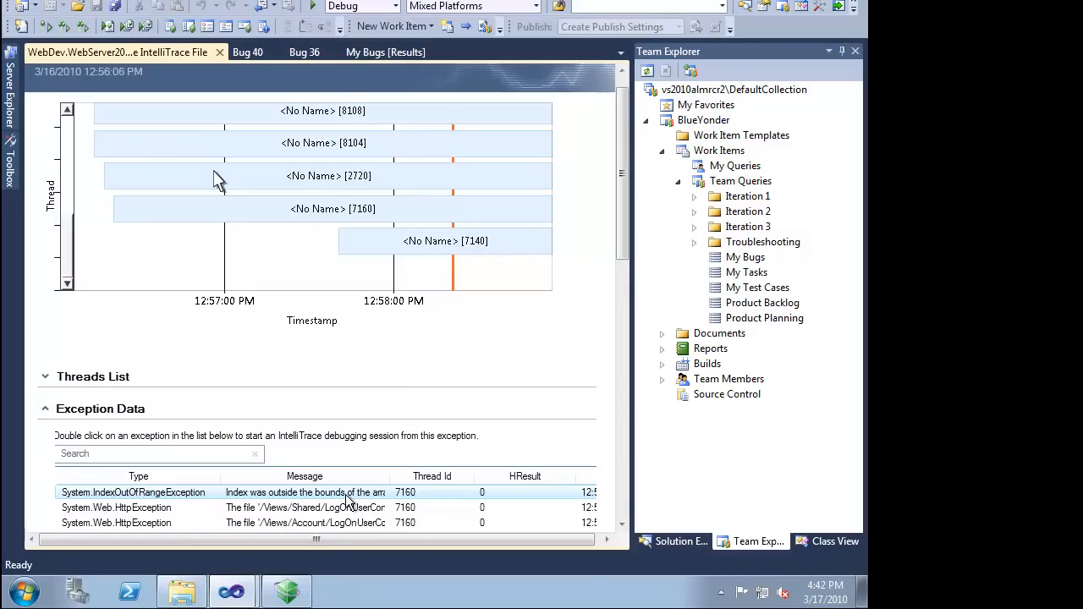
mouse_move(246, 449)
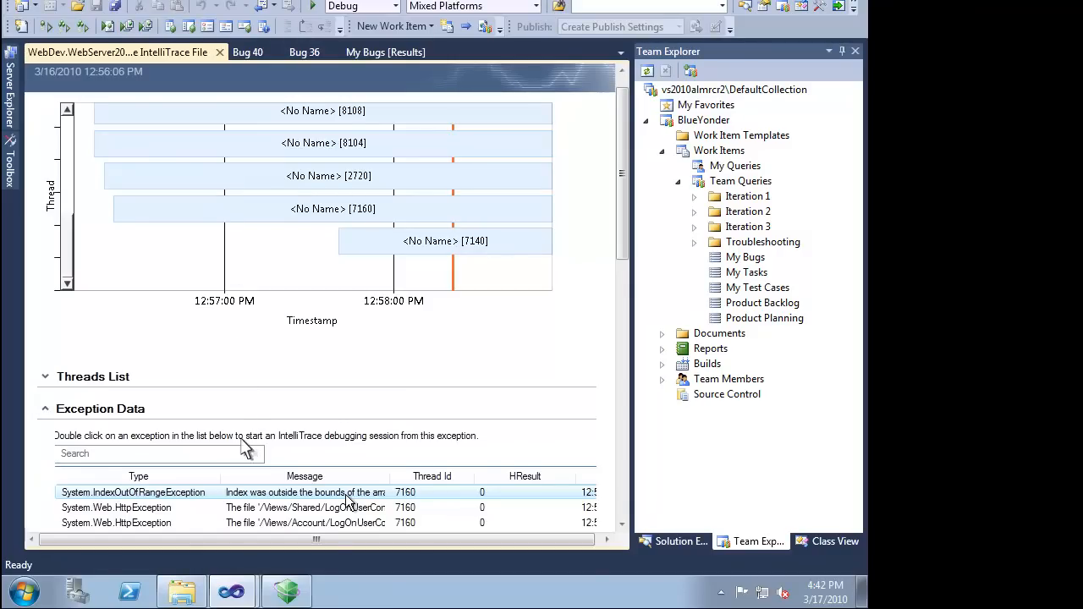
double_click(133, 491)
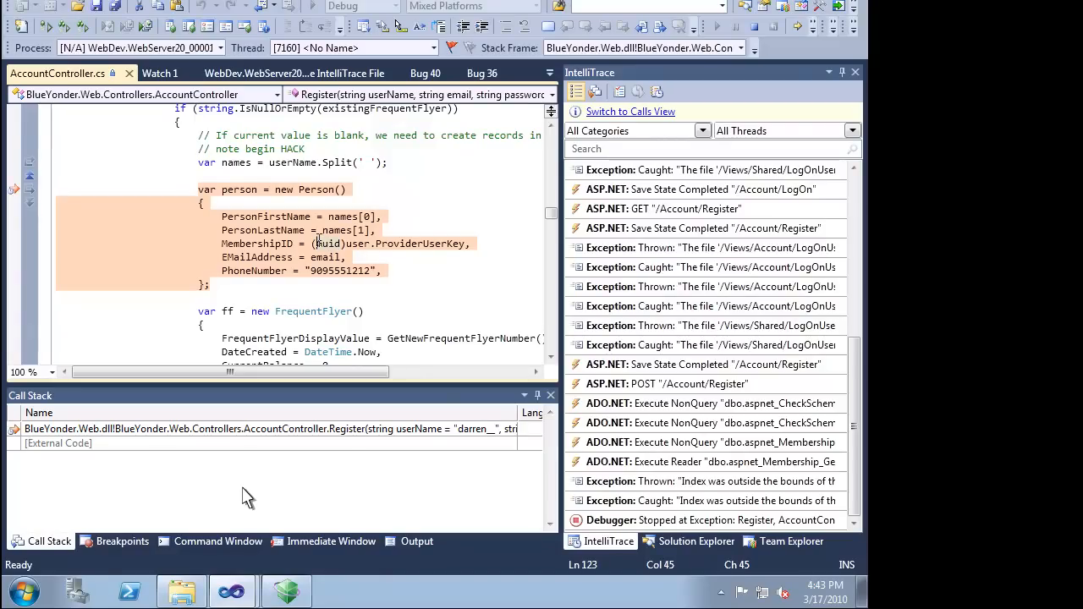
mouse_move(220, 240)
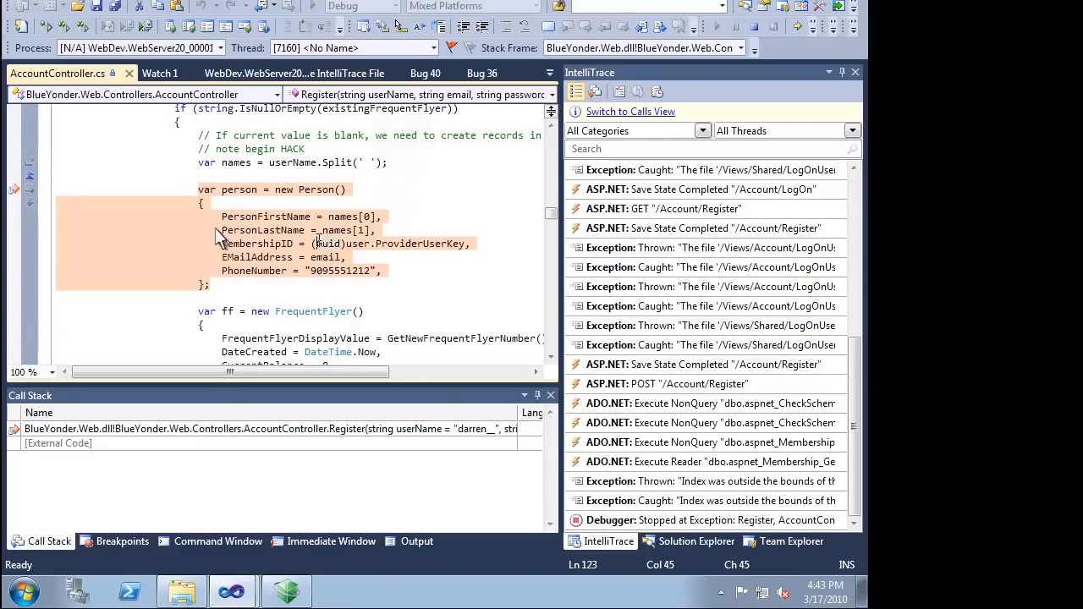
Review the Register exception code and open the Debug menu at Stop Debugging
left_click(360, 6)
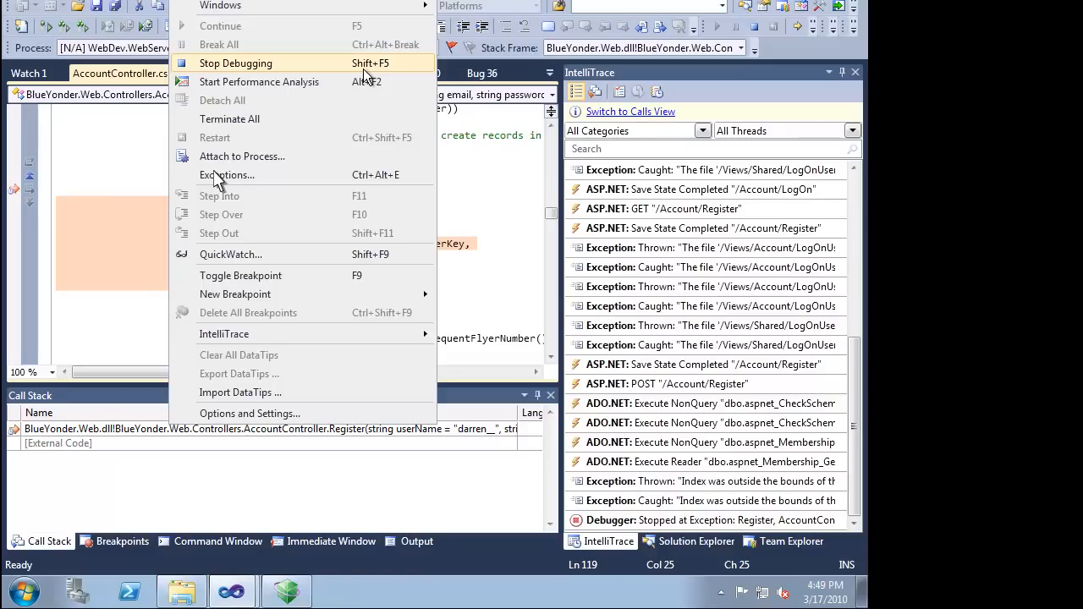
mouse_move(290, 96)
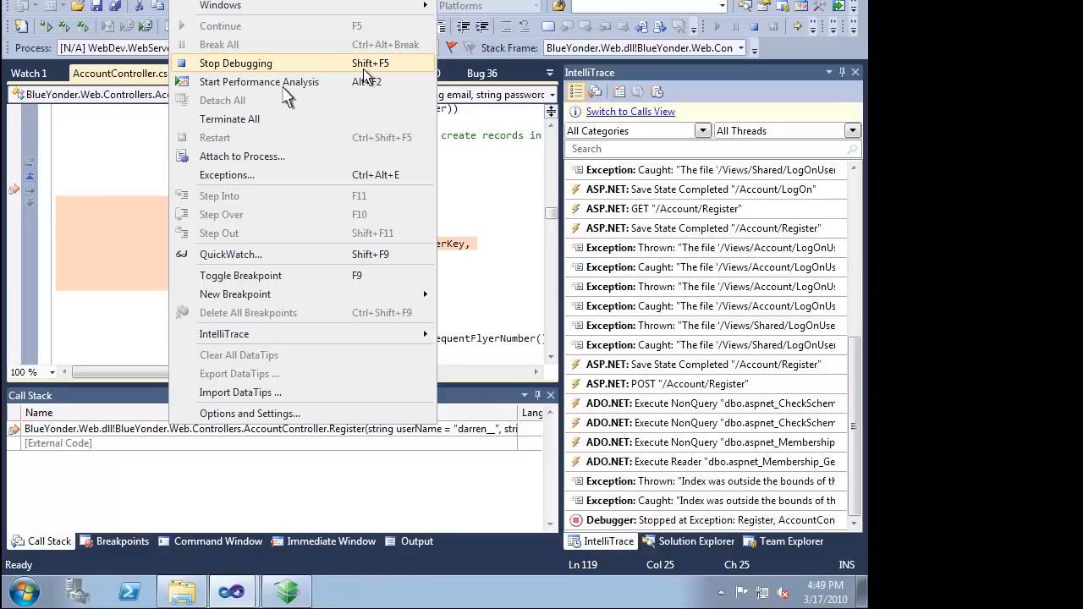
mouse_move(292, 66)
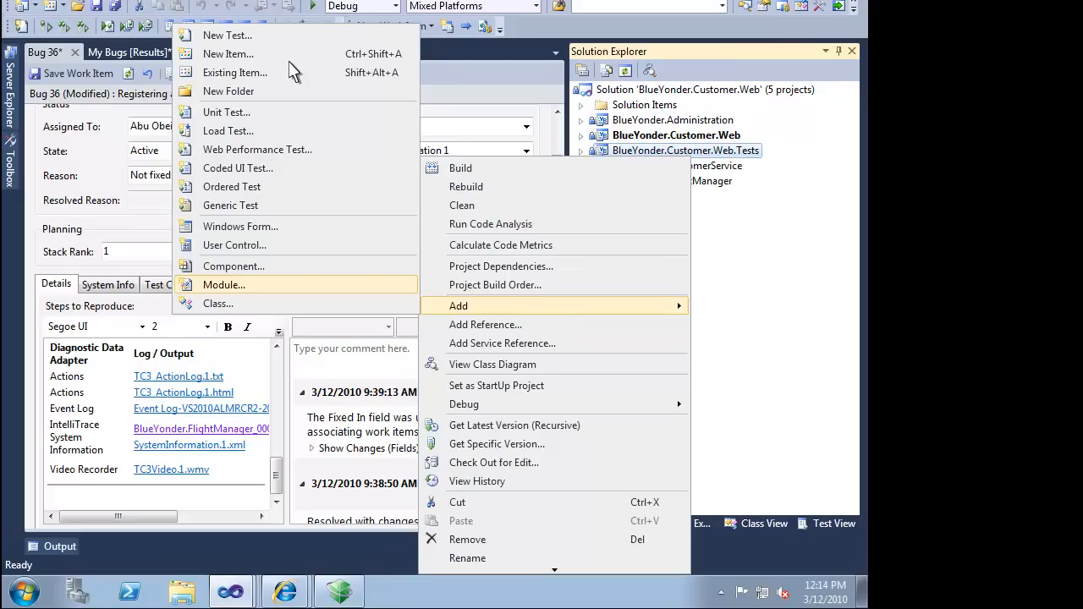
mouse_move(305, 89)
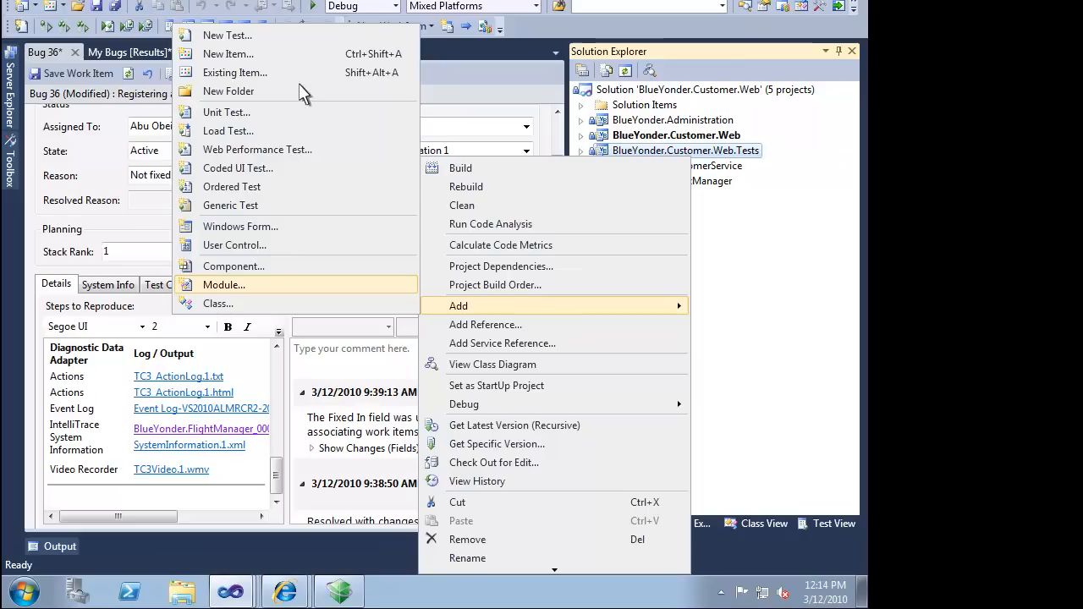
mouse_move(315, 175)
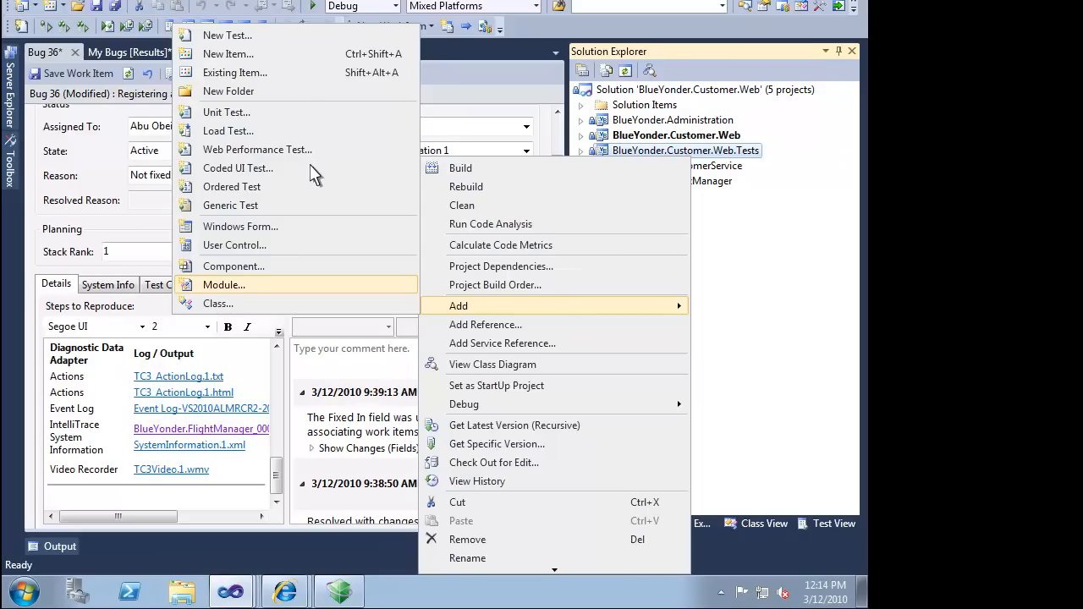
Add a coded UI test to BlueYonder.Customer.Web.Tests from test case 35's existing action recording
left_click(238, 167)
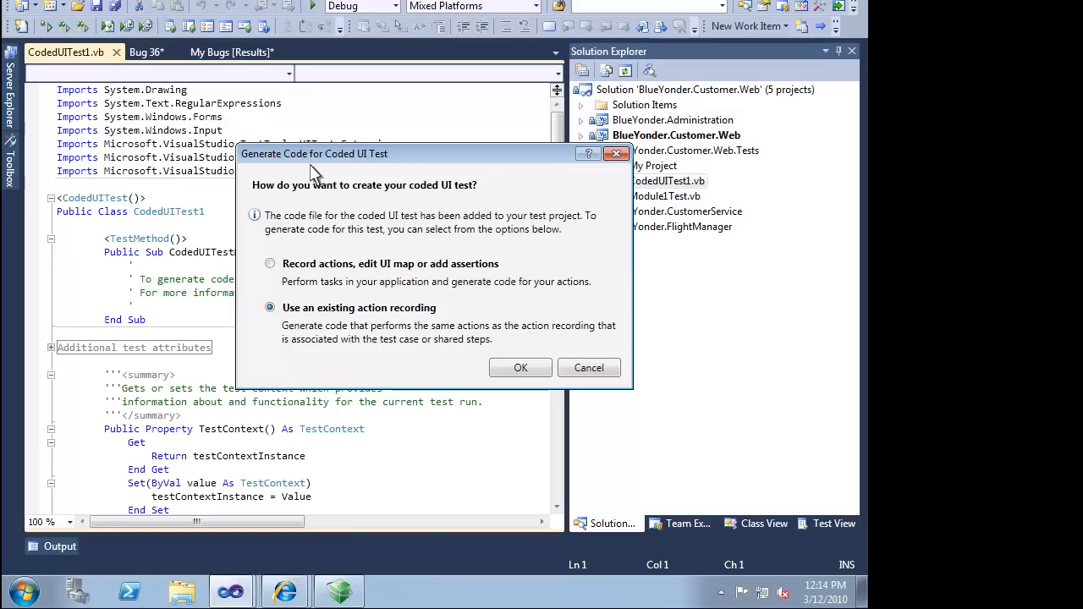
mouse_move(521, 367)
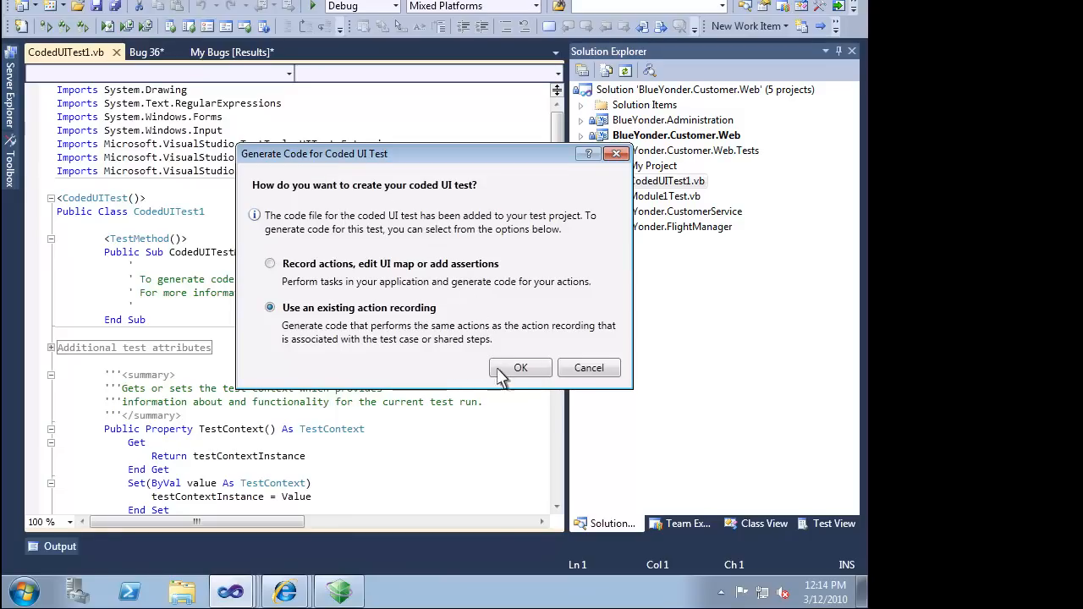
left_click(520, 368)
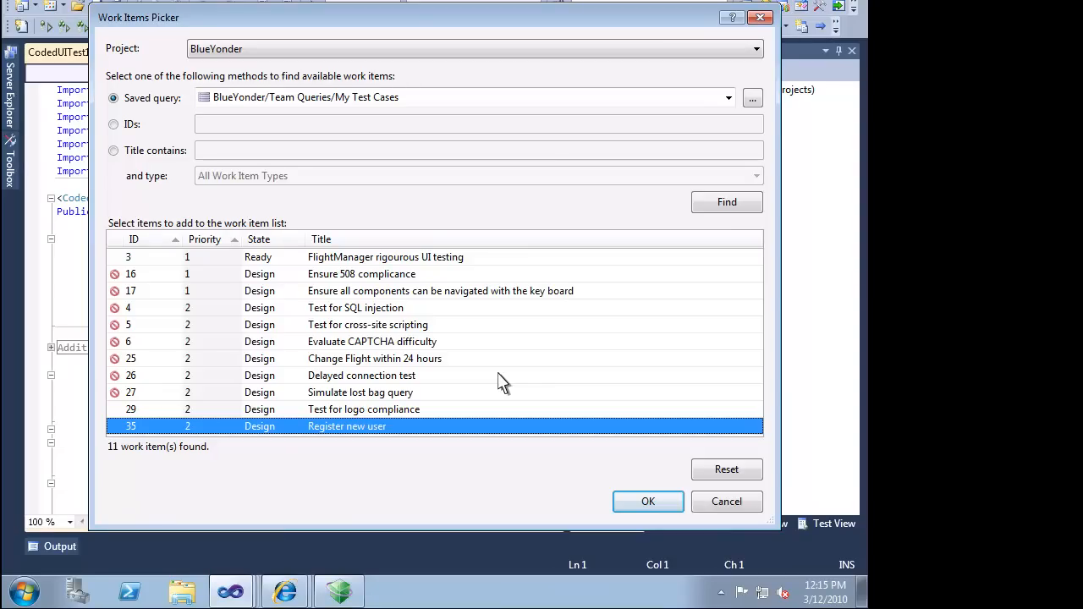
mouse_move(625, 468)
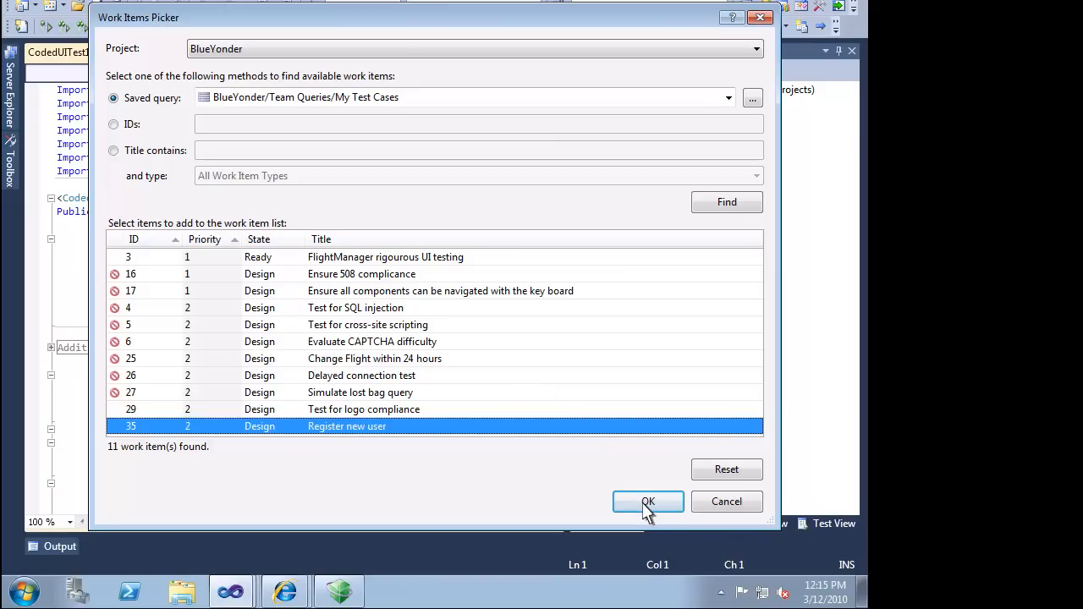
left_click(648, 501)
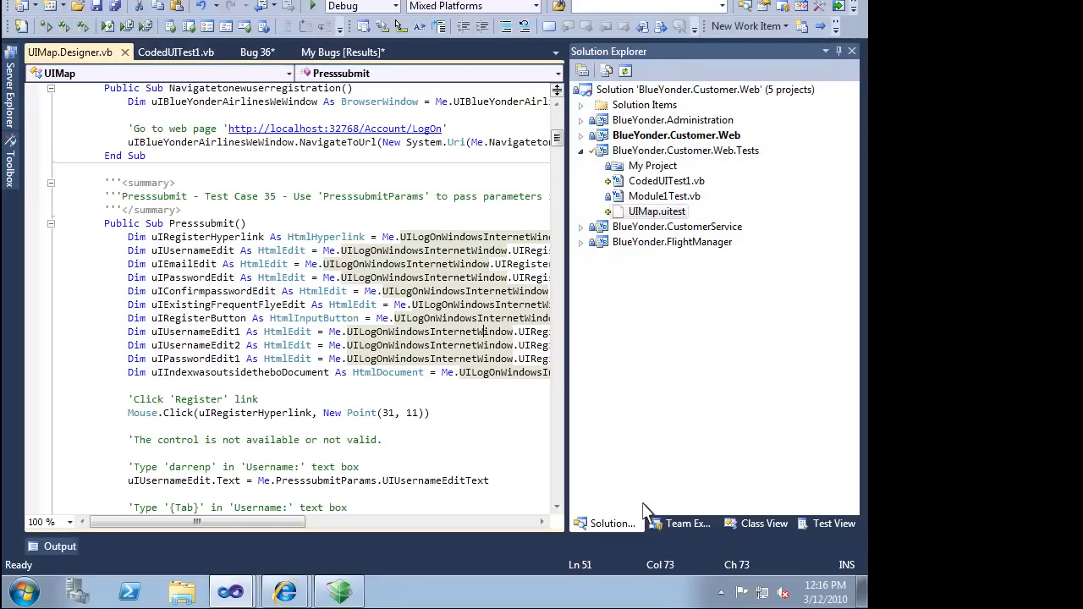
mouse_move(620, 412)
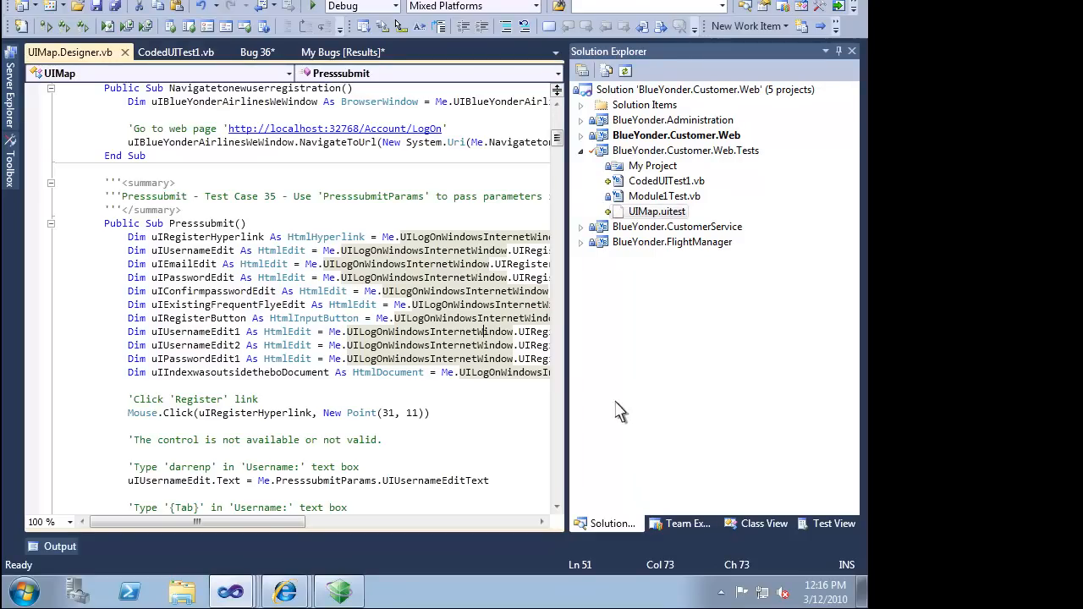
mouse_move(601, 201)
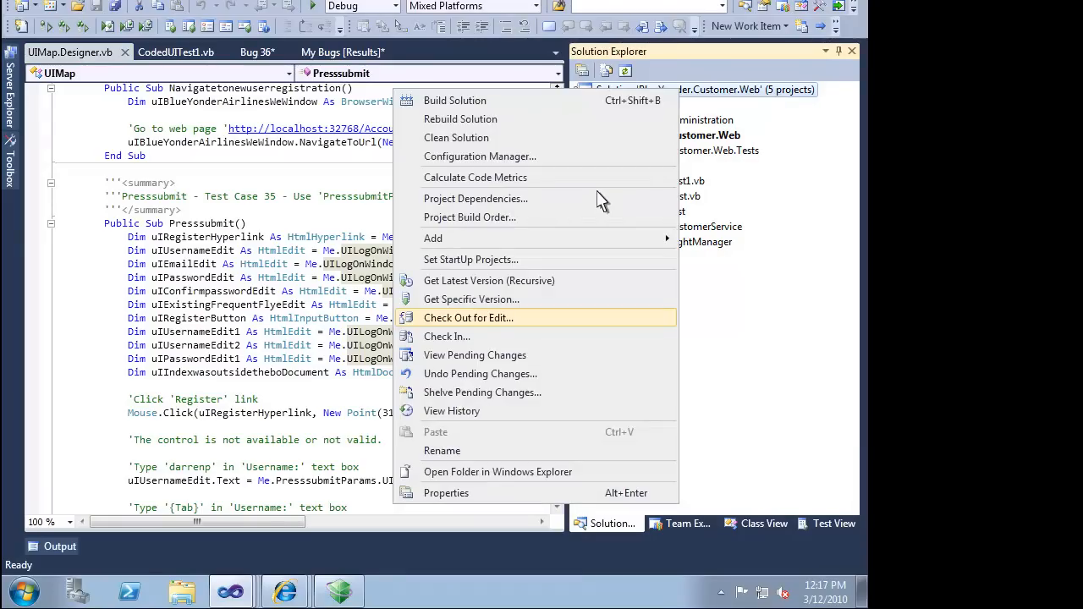
mouse_move(569, 314)
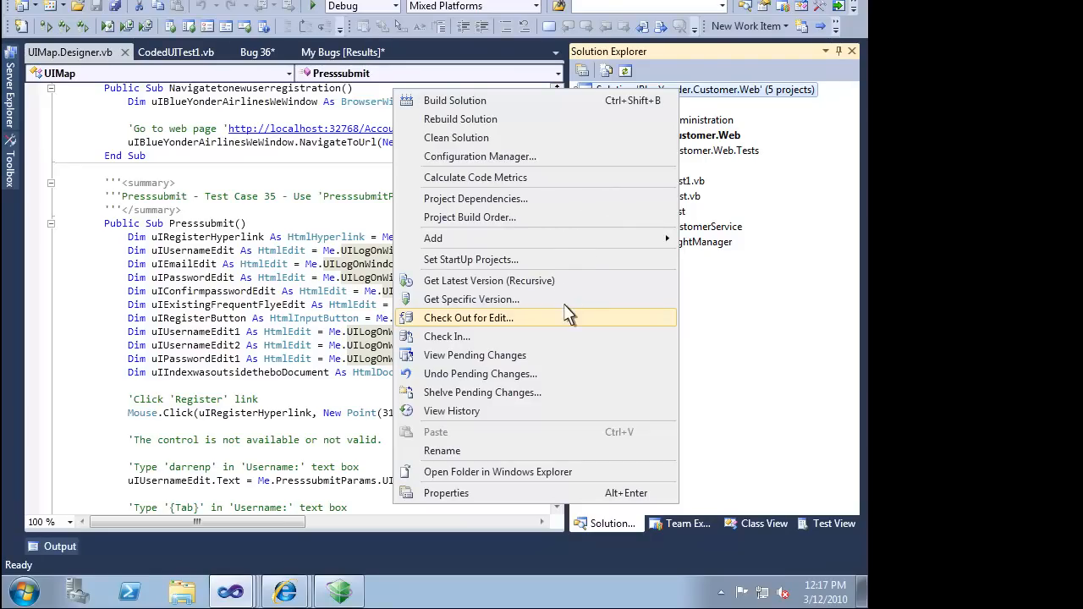
Start checking in the coded UI test files and review the affected work items
left_click(446, 336)
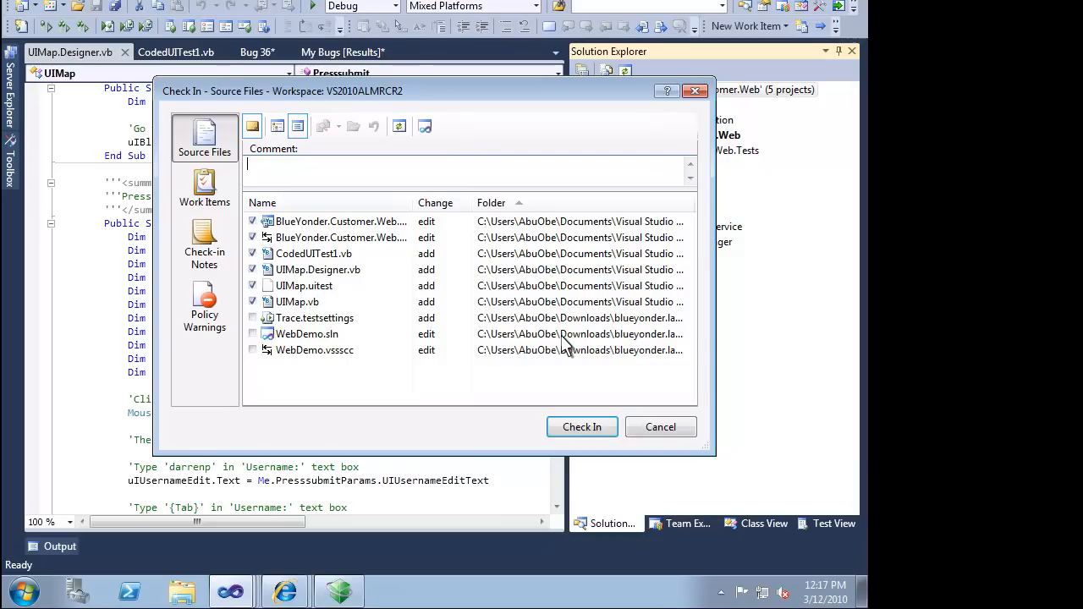
mouse_move(304, 280)
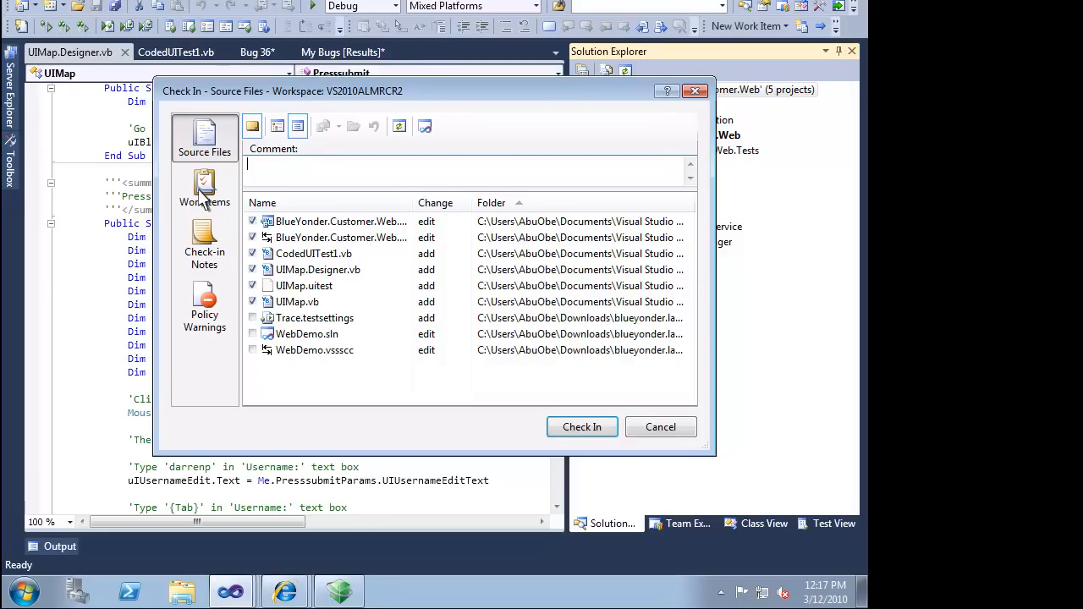
left_click(204, 190)
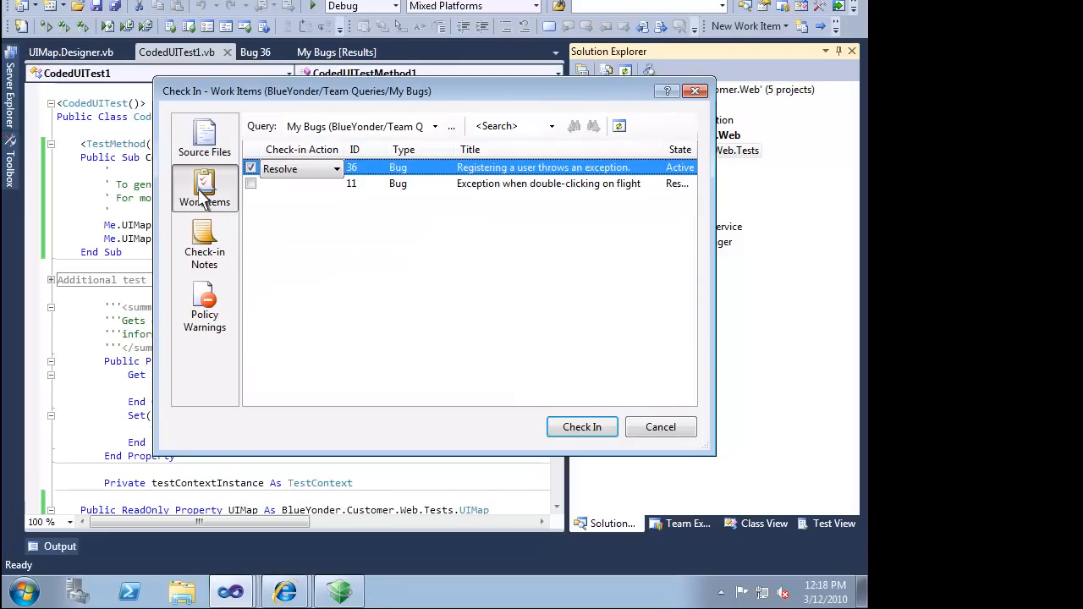
mouse_move(506, 336)
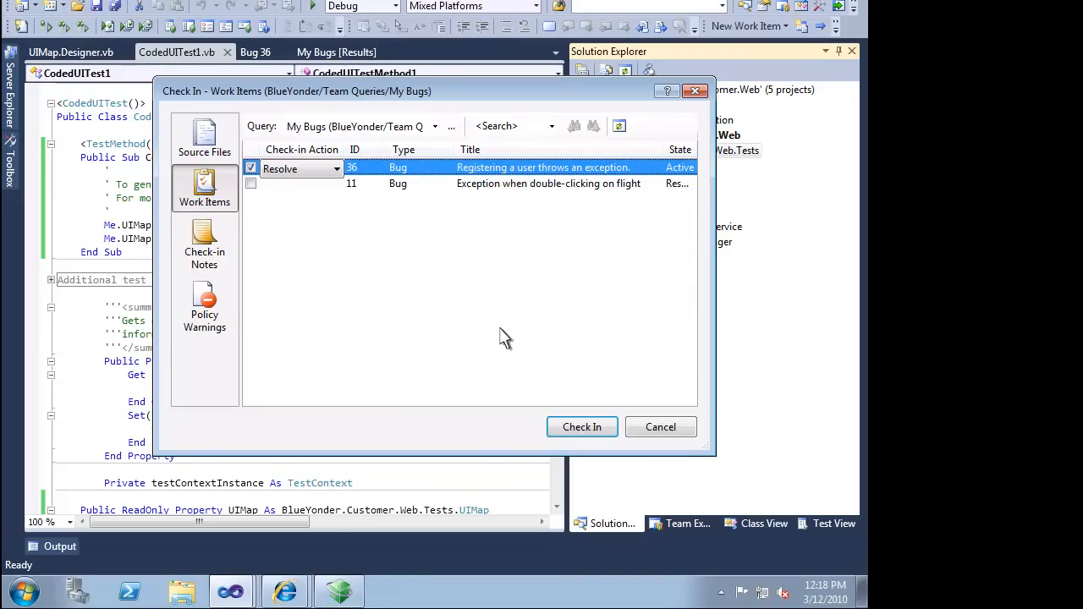
mouse_move(581, 426)
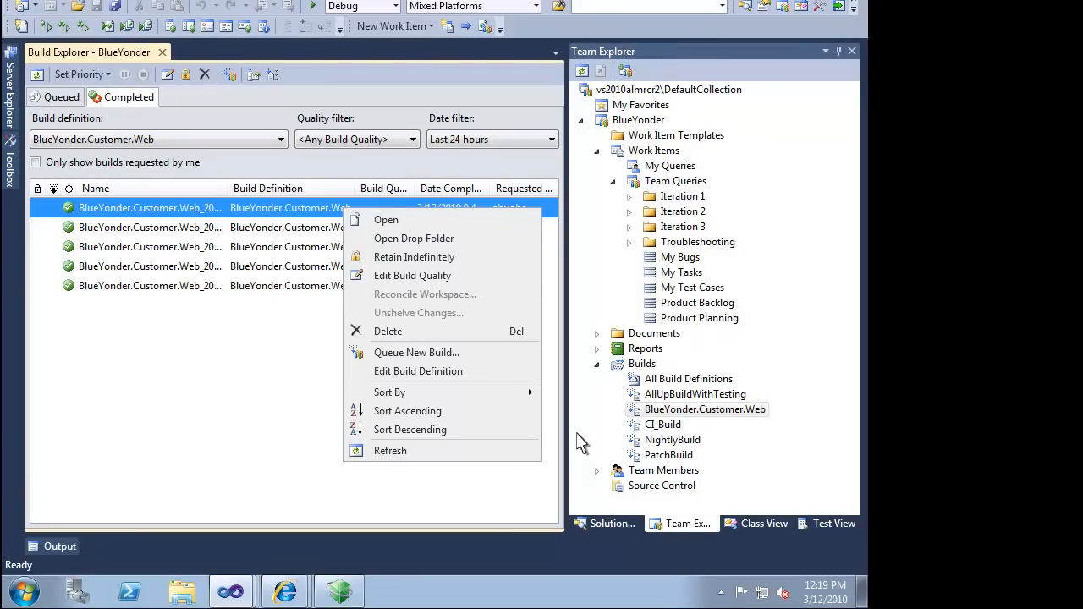
mouse_move(499, 388)
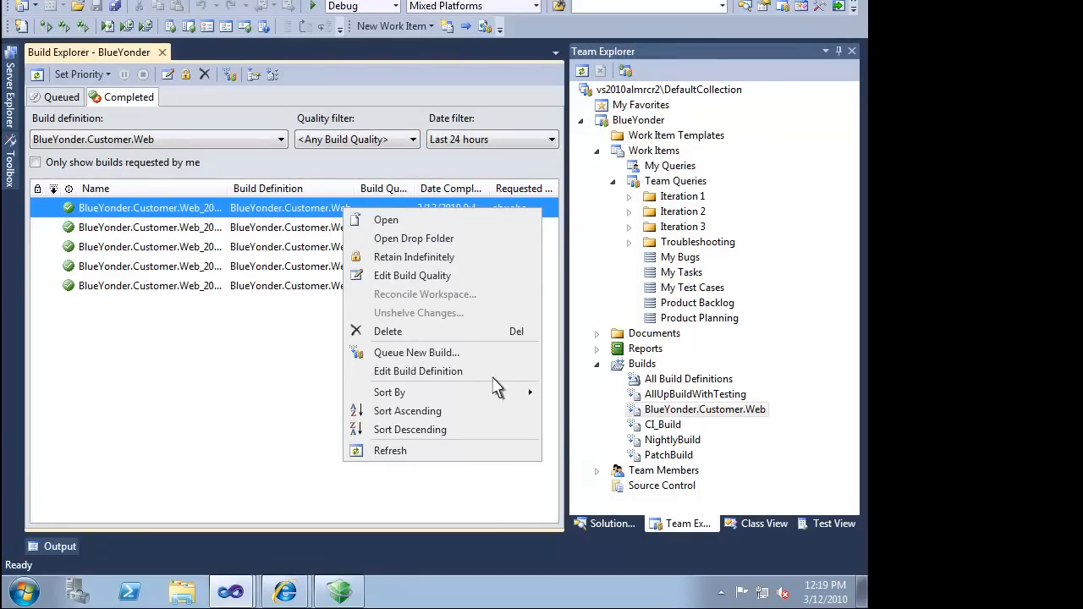
mouse_move(423, 226)
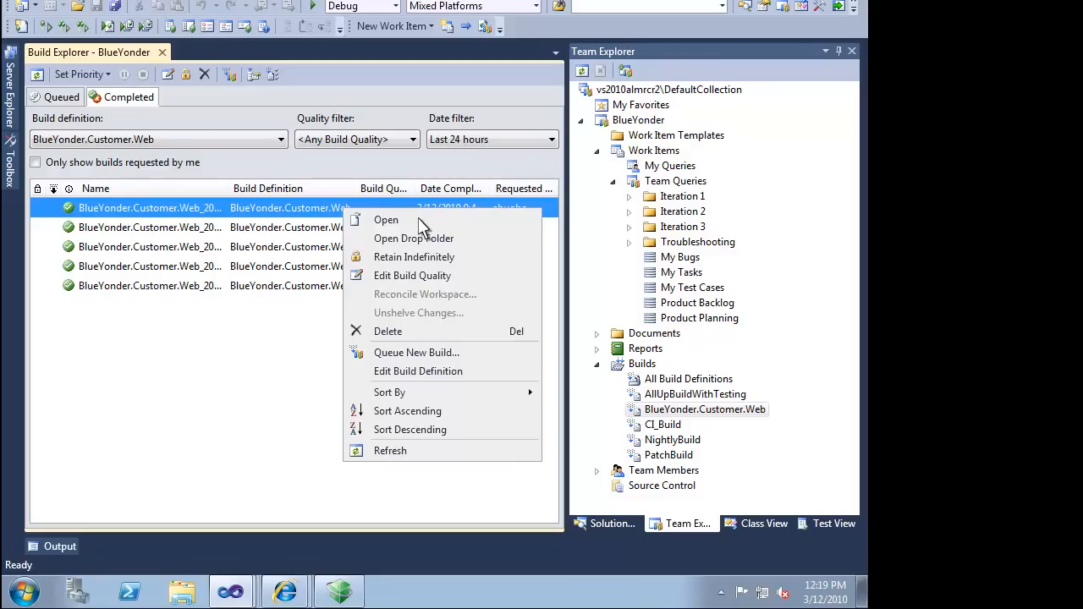
Open the latest BlueYonder.Customer.Web build from Build Explorer to see changesets and impacted tests
left_click(386, 219)
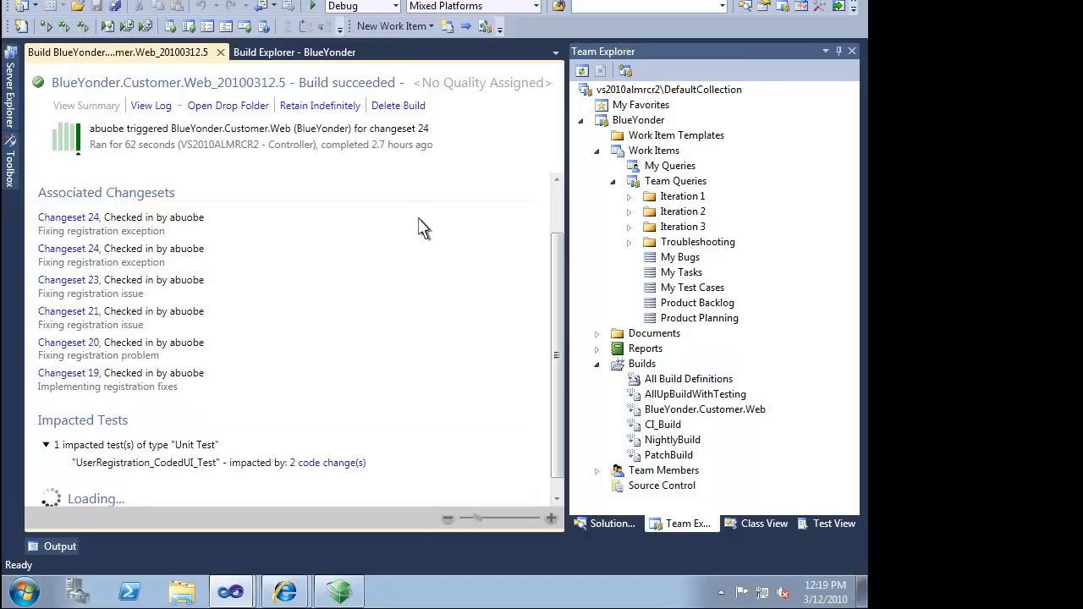
mouse_move(292, 322)
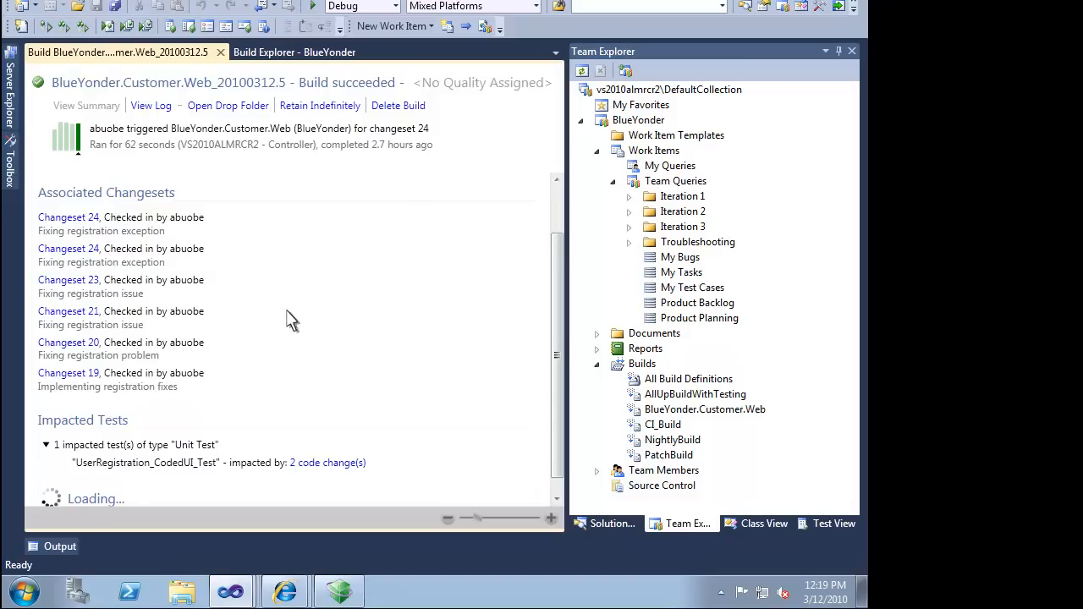
mouse_move(220, 470)
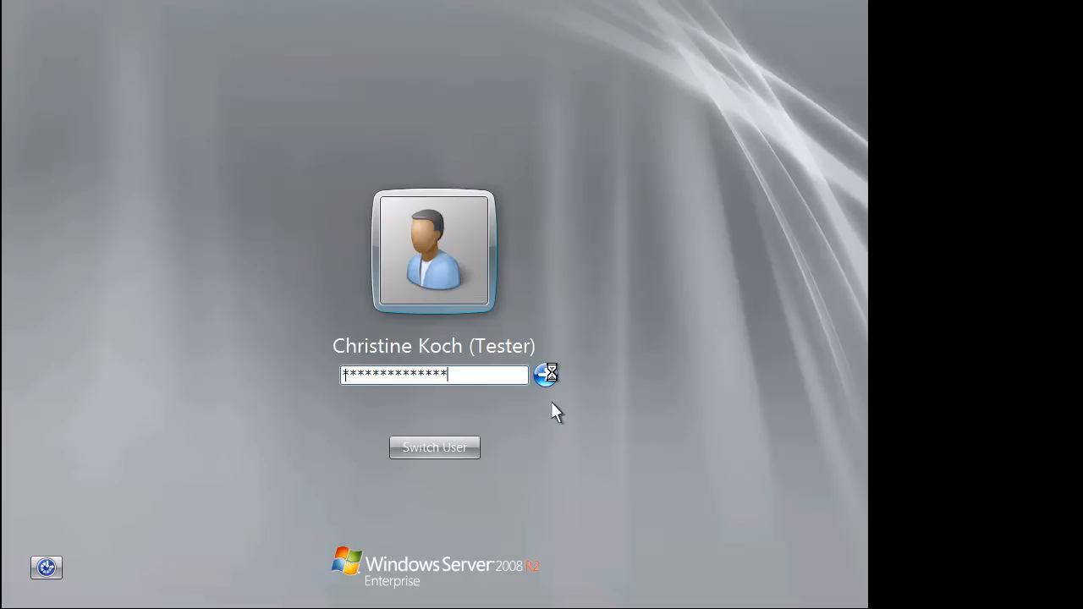
mouse_move(619, 378)
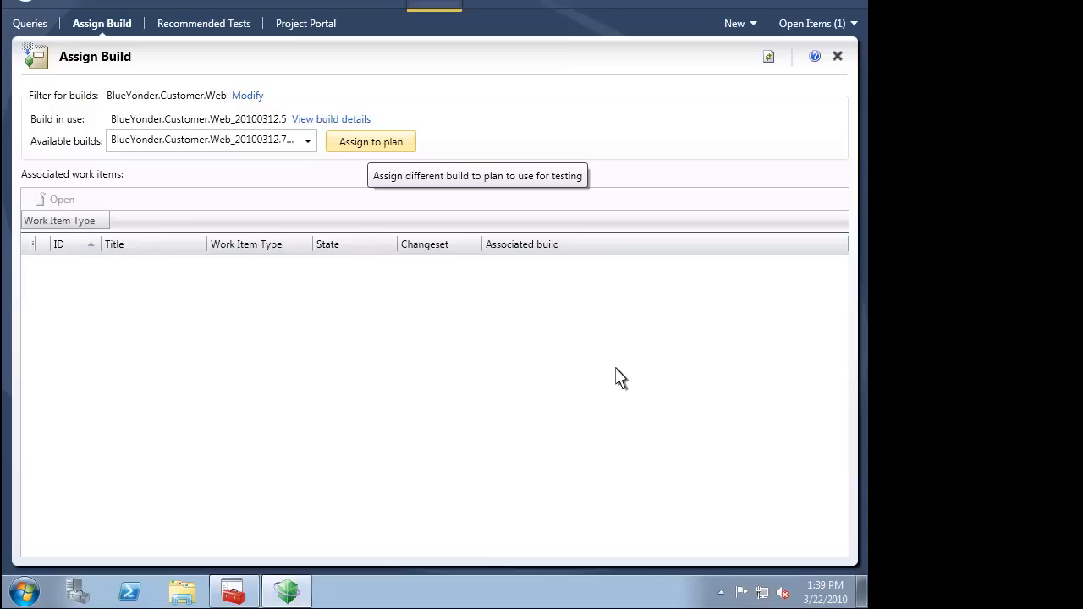
mouse_move(398, 146)
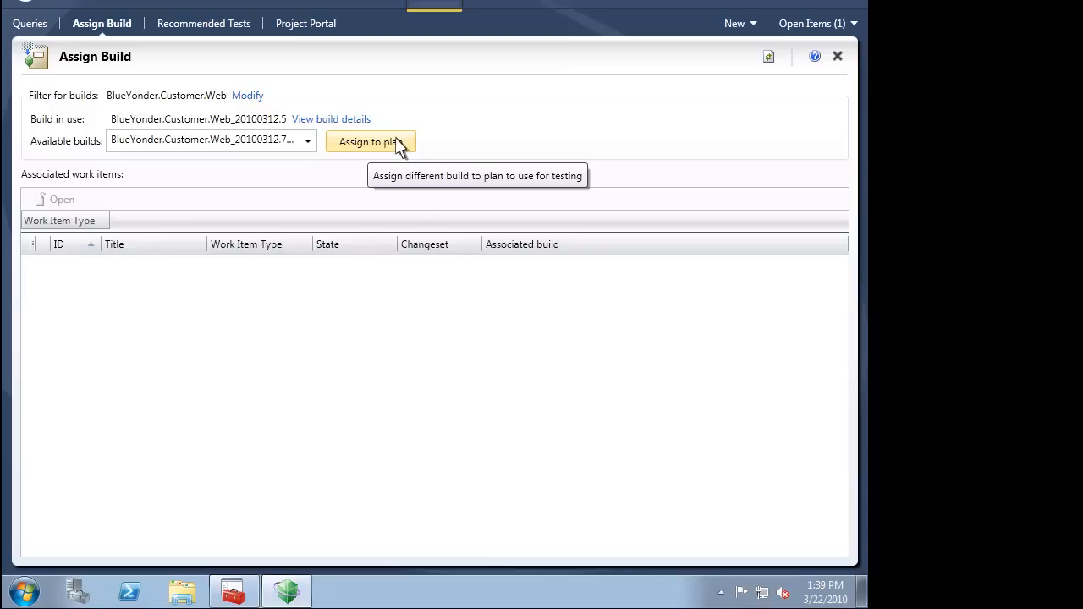
Assign build BlueYonder.Customer.Web_20100312.7 to the plan and view its recommended tests
left_click(369, 142)
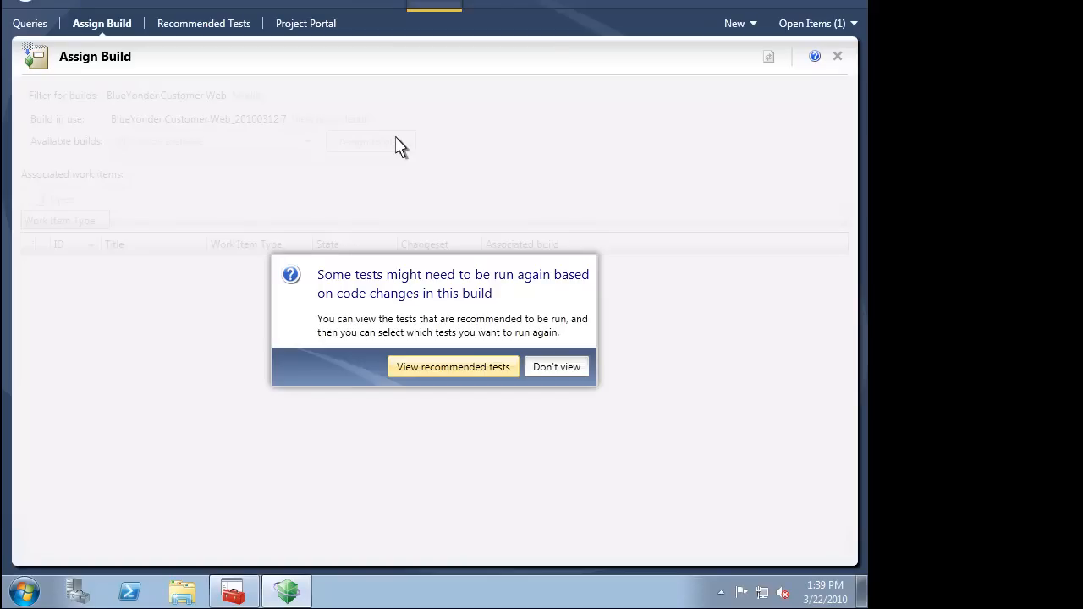
mouse_move(413, 366)
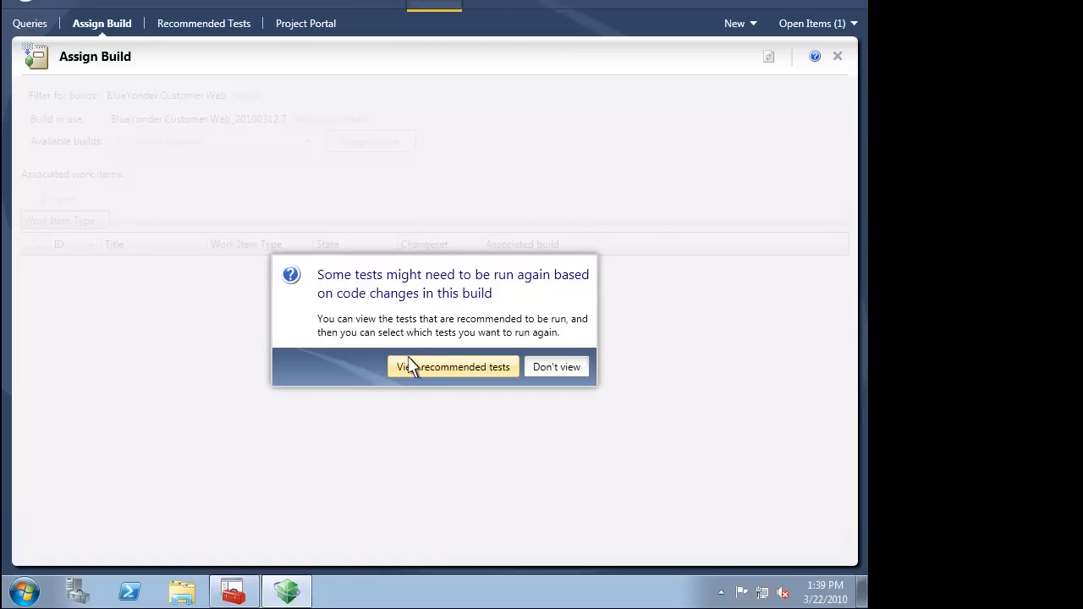
left_click(453, 366)
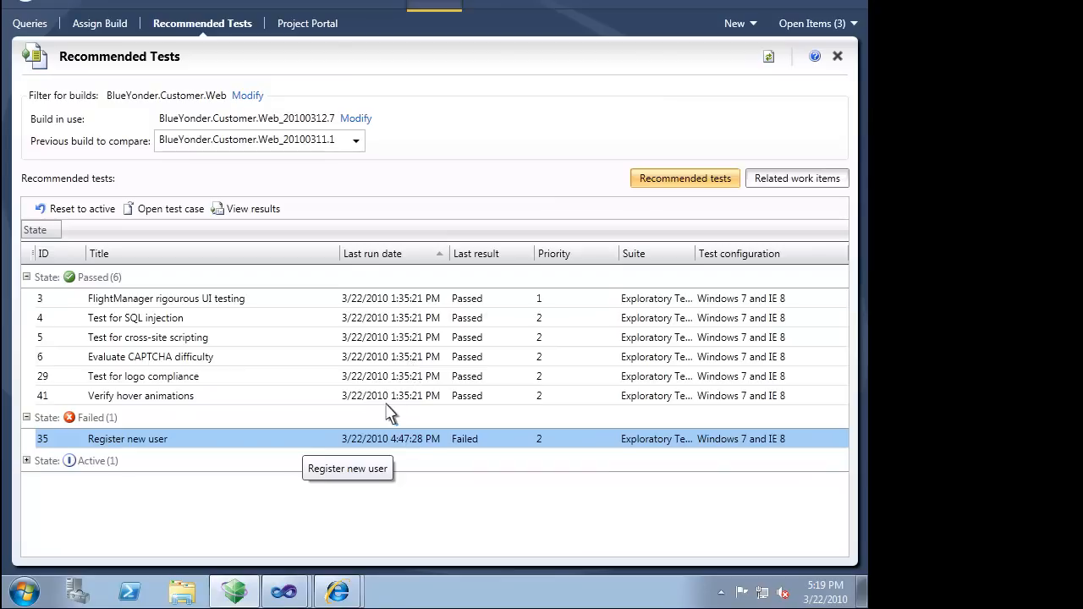
mouse_move(378, 470)
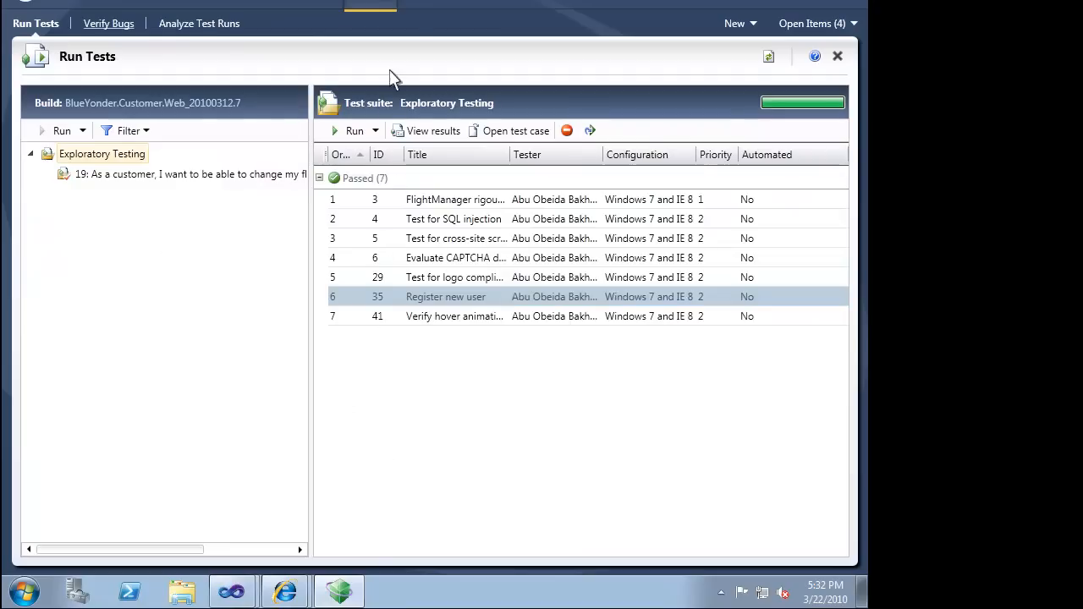
Open Verify Bugs and show actions for bug 36, 'Registering a user throws an exception.'
left_click(109, 22)
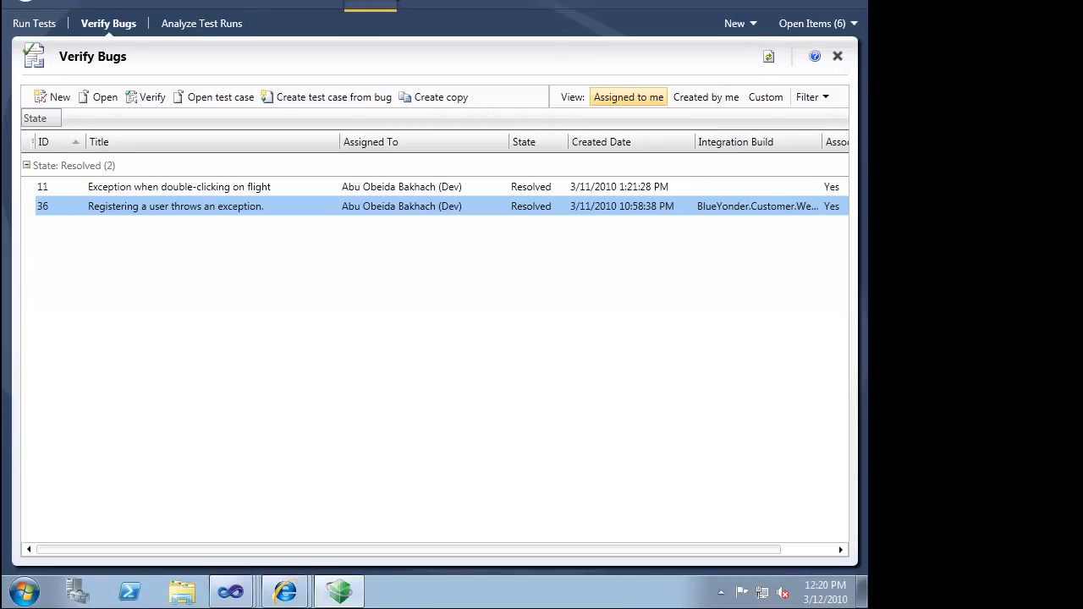
mouse_move(258, 5)
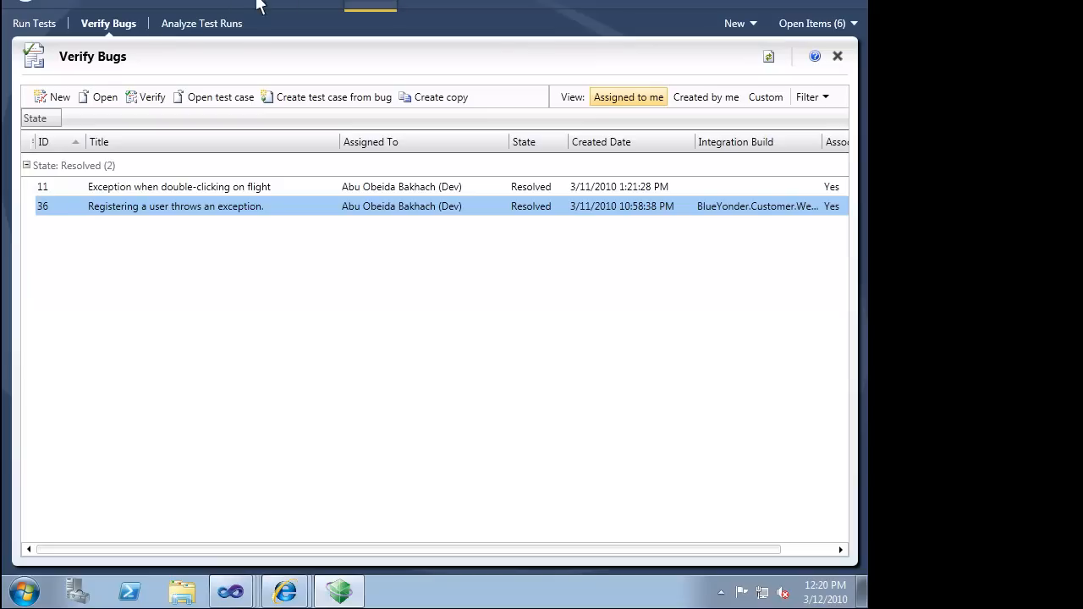
mouse_move(144, 44)
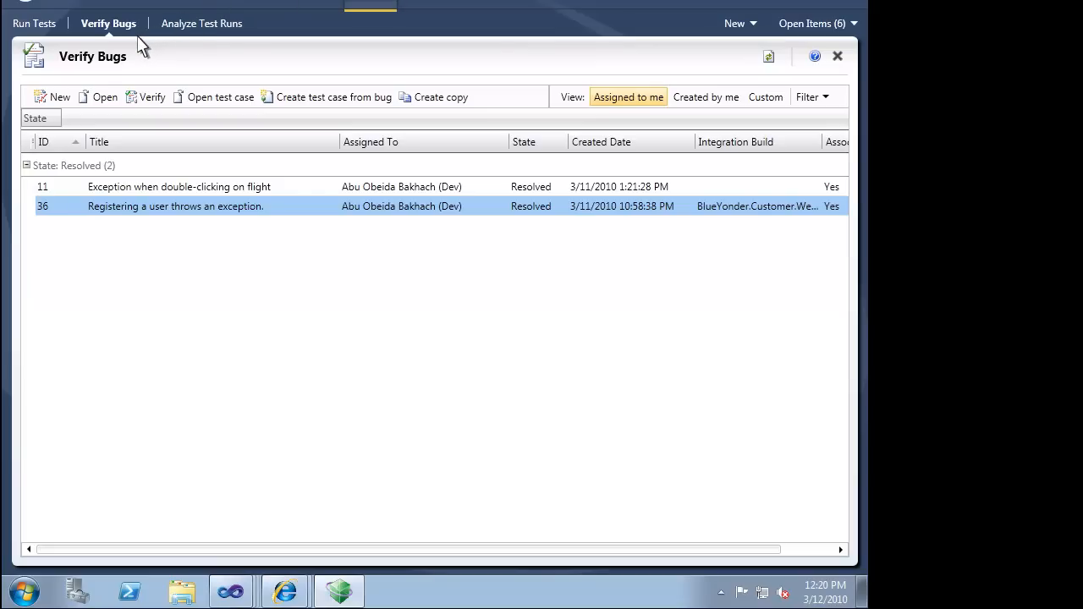
right_click(175, 206)
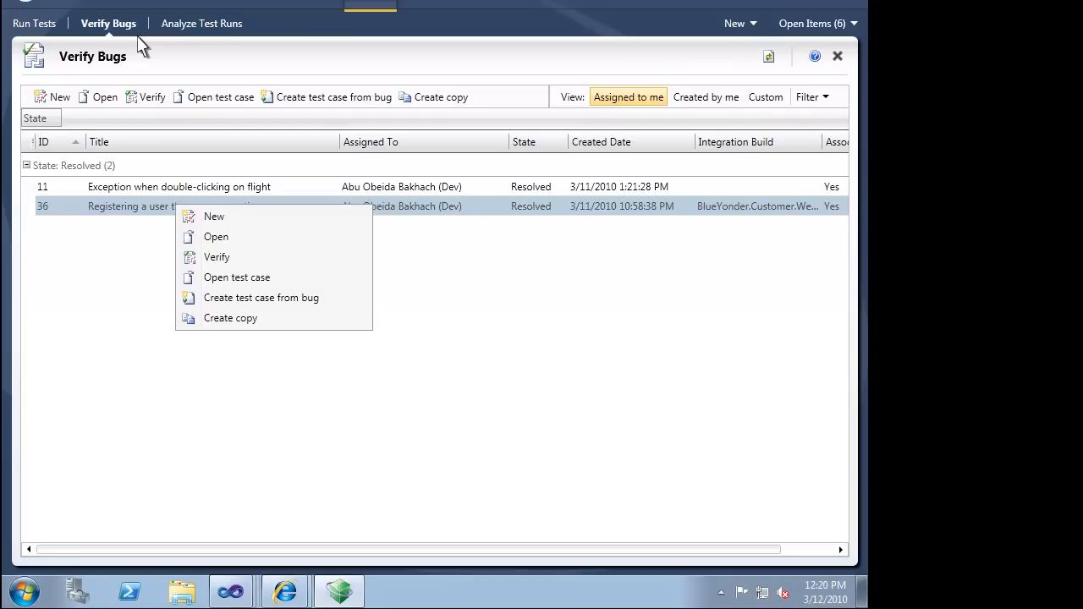
mouse_move(237, 163)
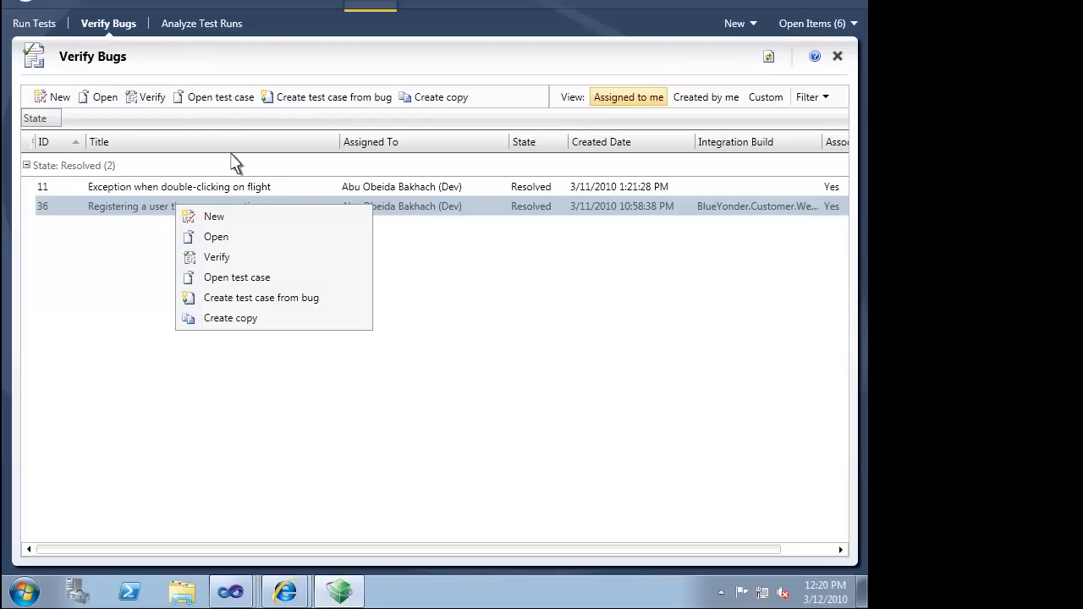
mouse_move(264, 275)
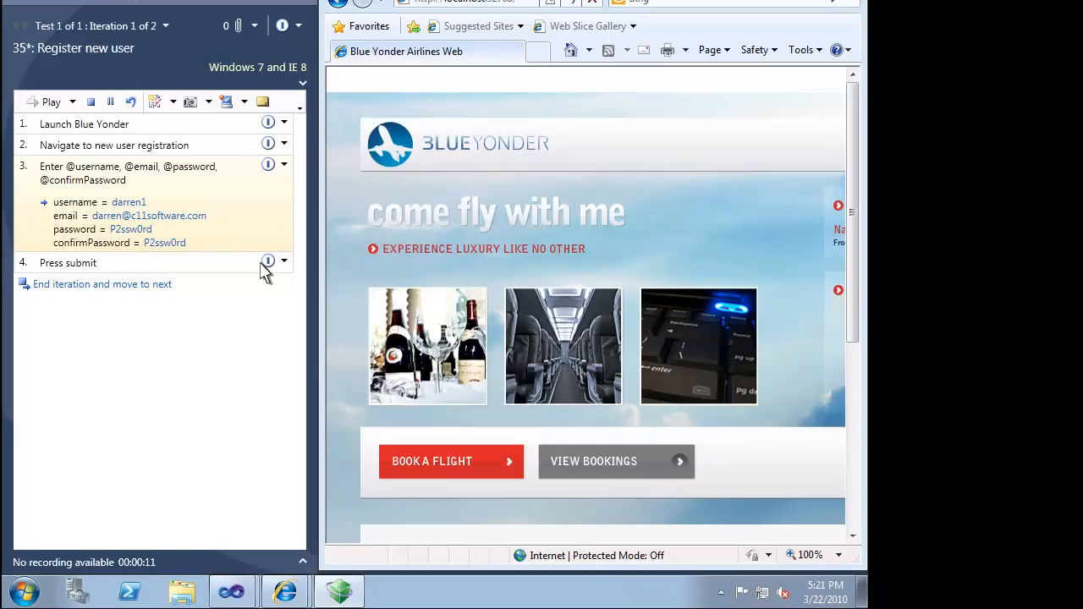
mouse_move(218, 181)
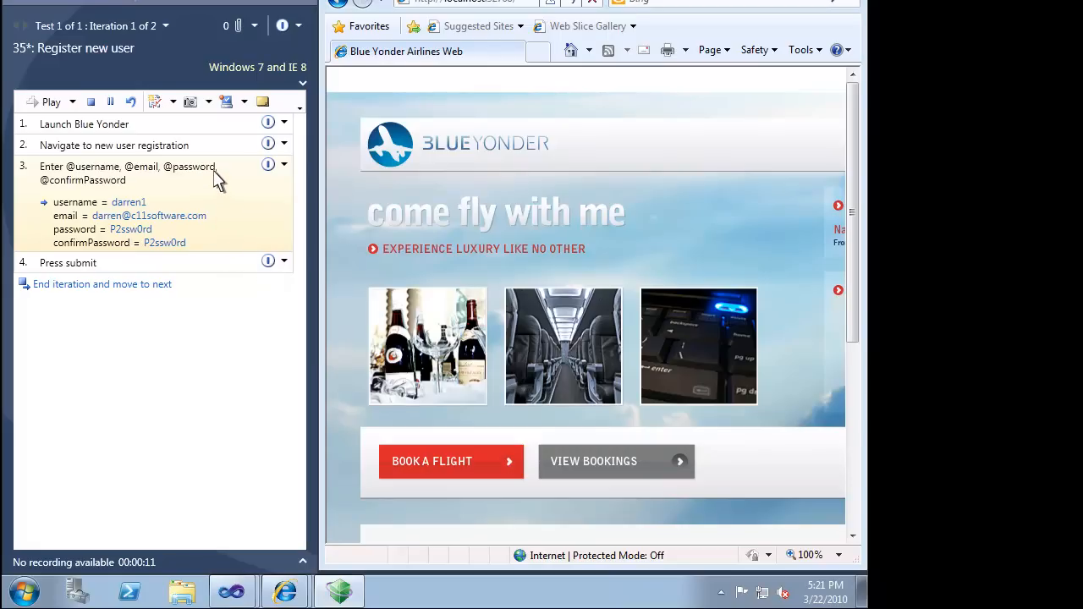
Play all of the Register new user action recording in Test Runner
left_click(72, 101)
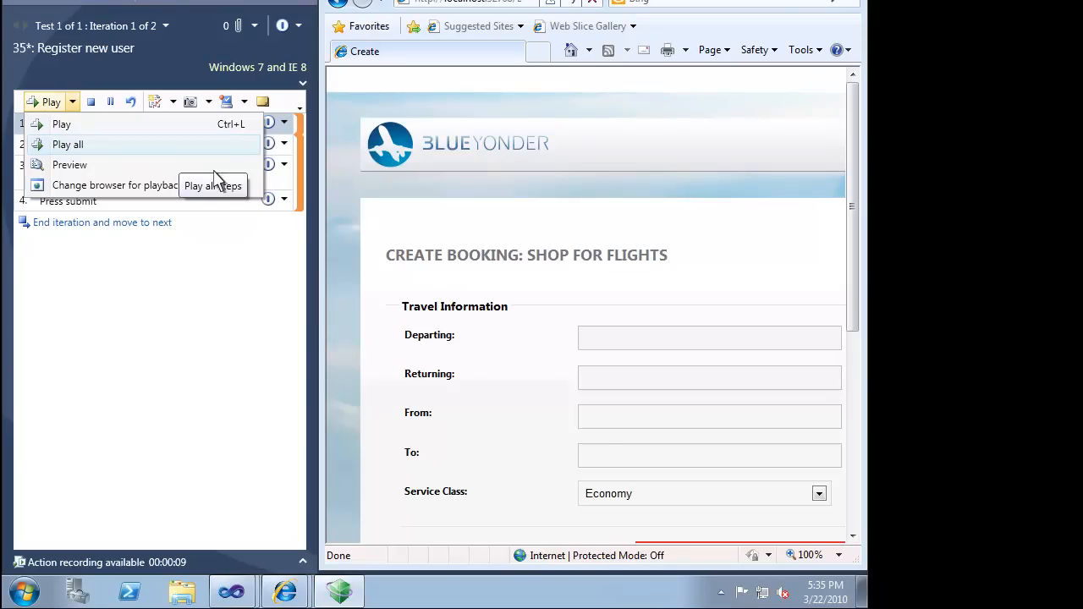
left_click(66, 144)
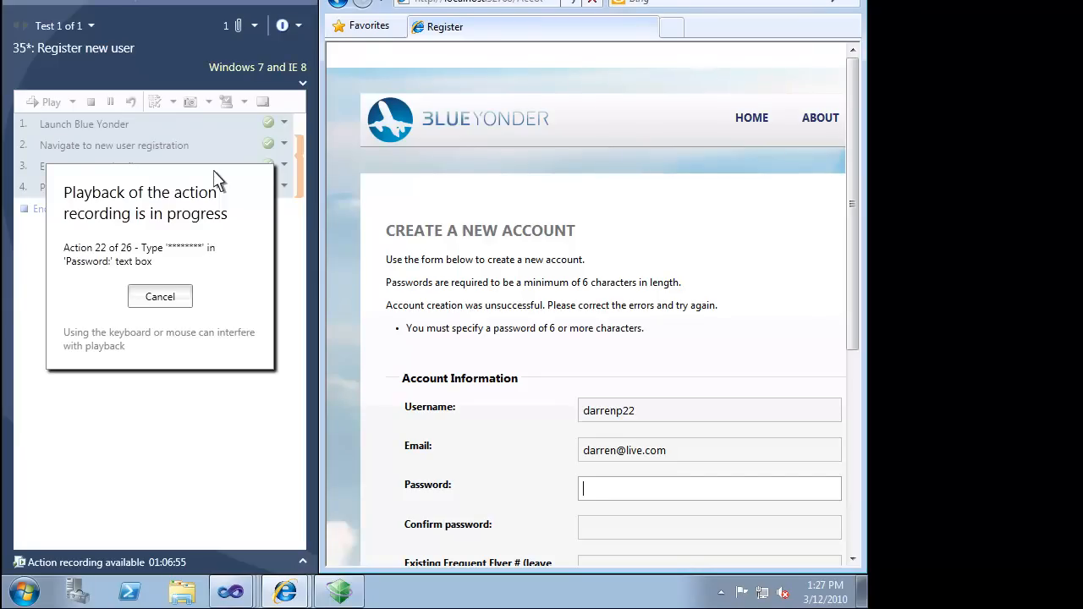
mouse_move(223, 183)
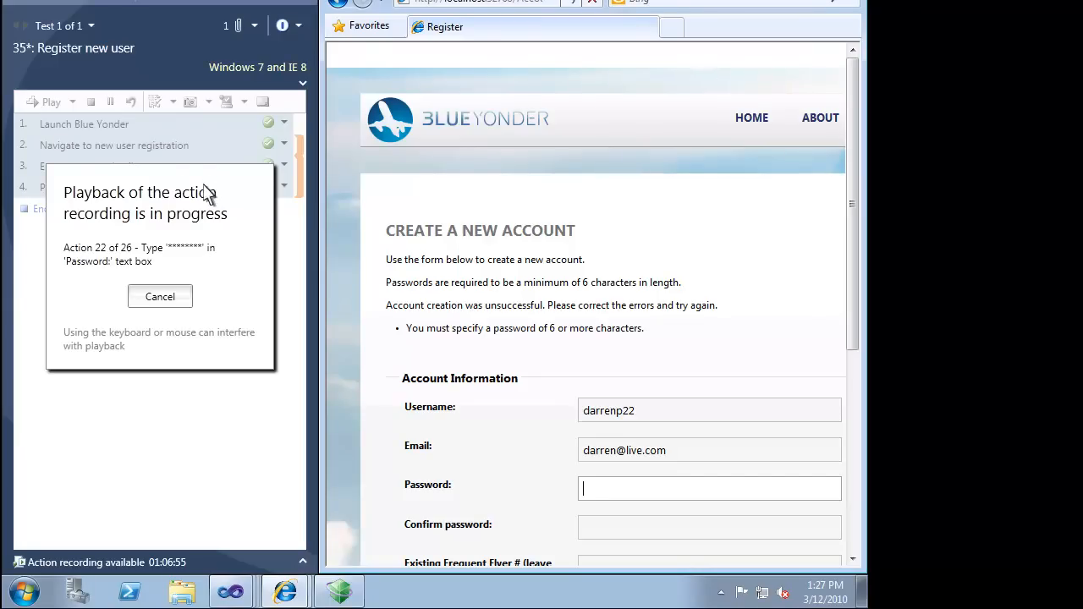
mouse_move(206, 216)
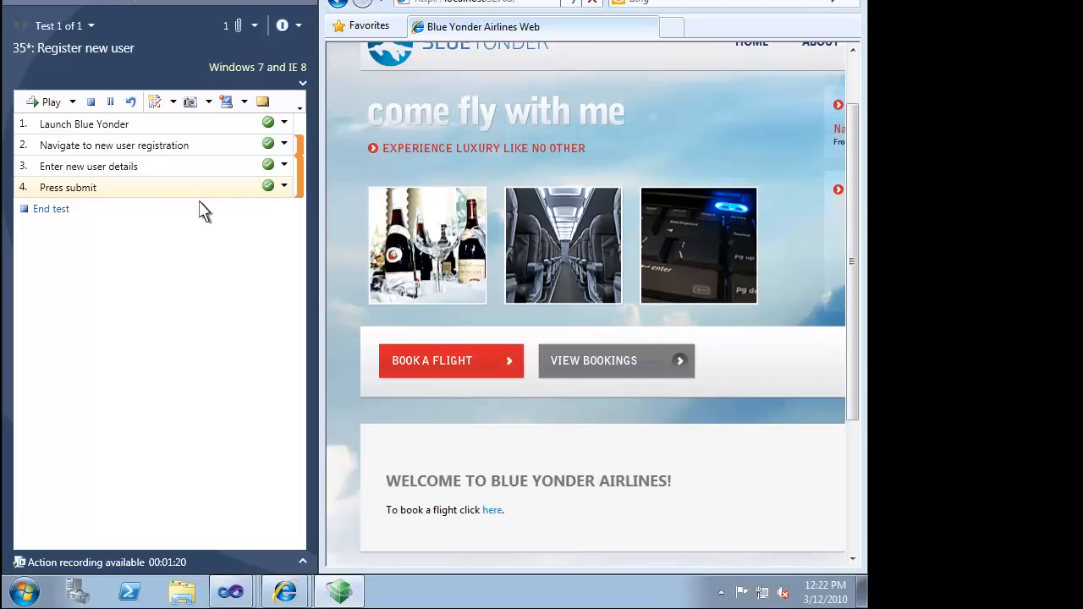
mouse_move(82, 237)
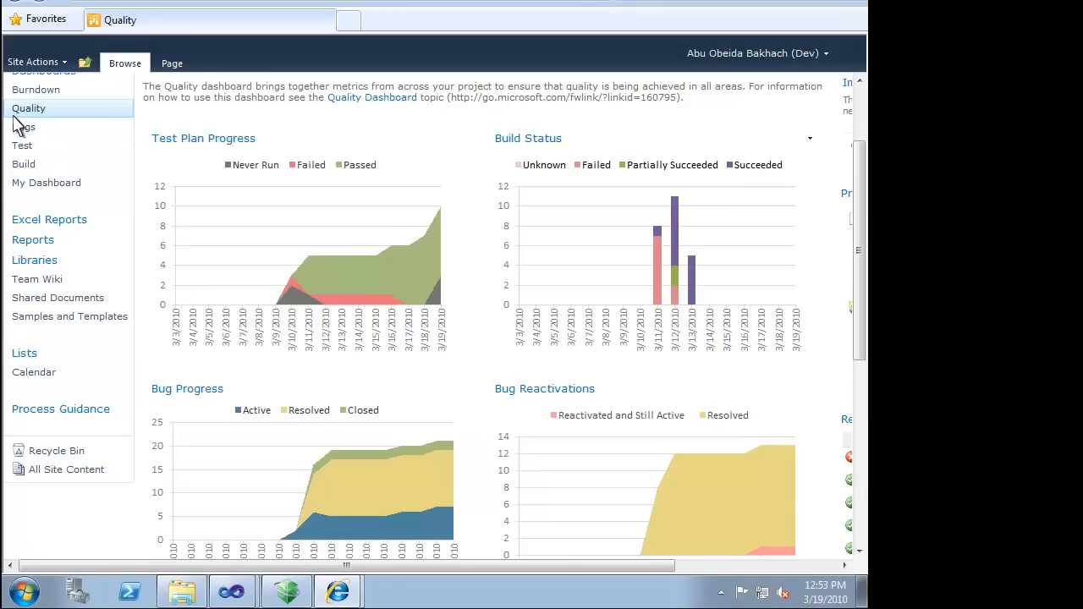
Scroll the Quality dashboard through the test plan progress, build status and bug charts
scroll("down", 3)
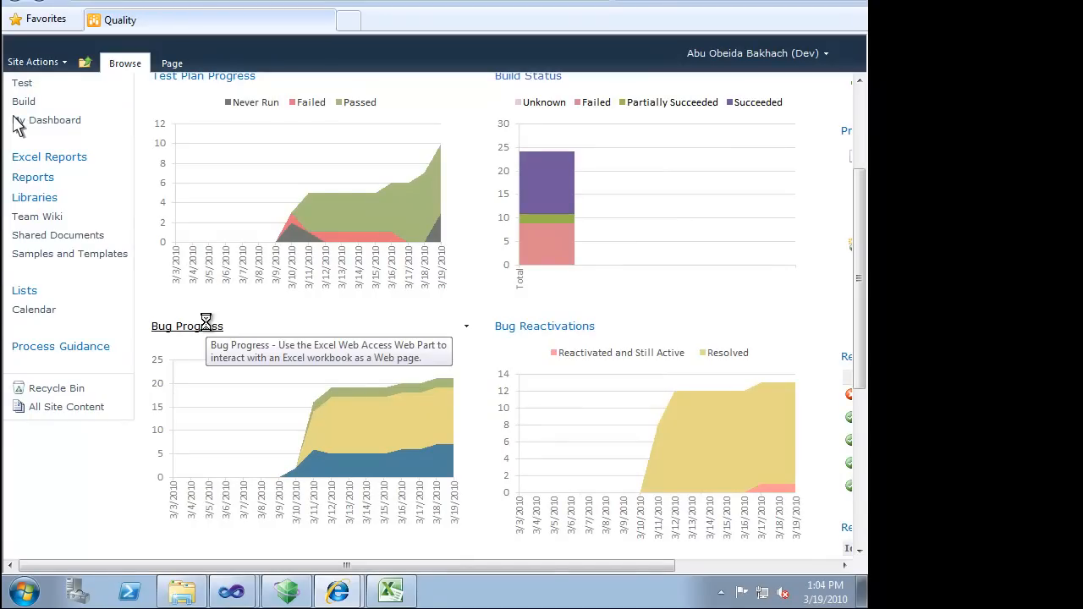